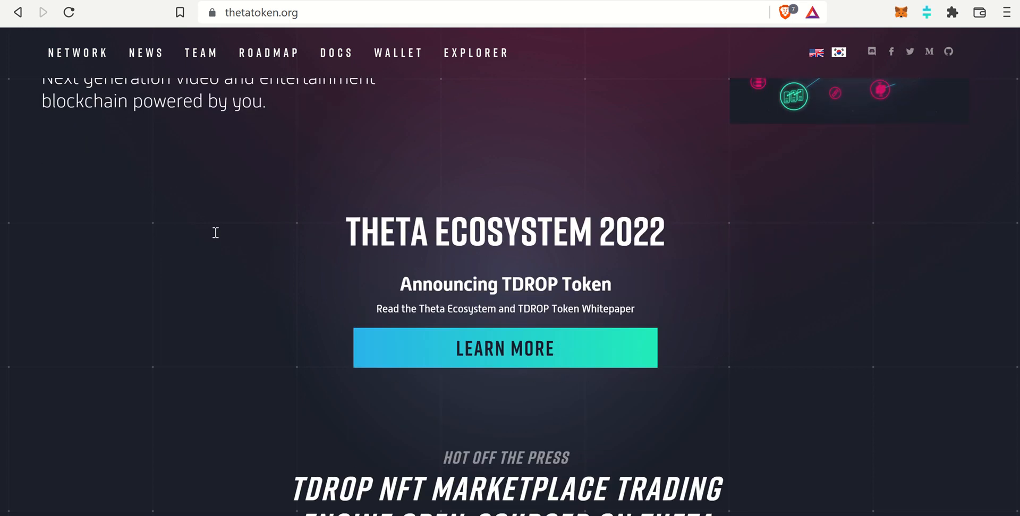
Step: Scroll back up the thetatoken.org homepage before switching to the YouTube channel
{"action": "scroll", "scroll_direction": "up", "scroll_amount": 3}
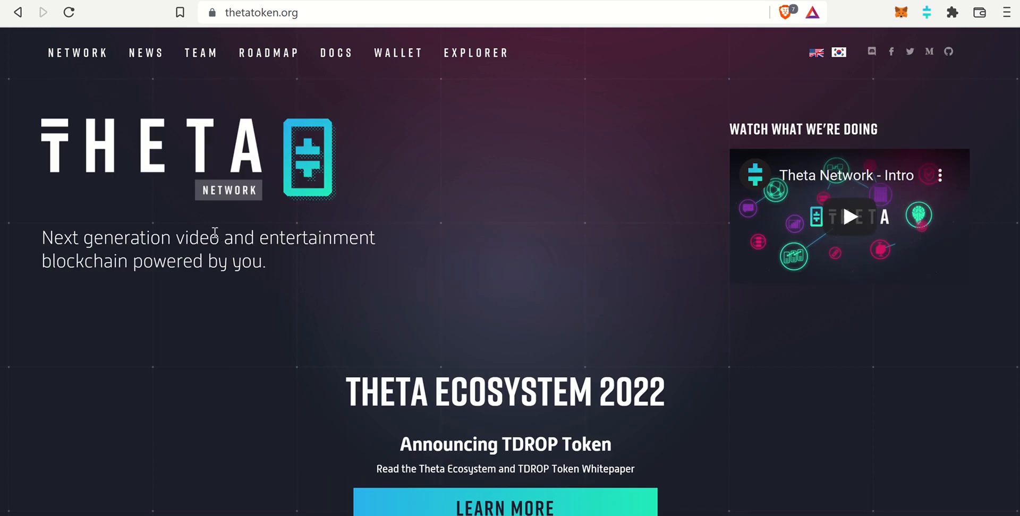
{"action": "mouse_move", "coordinate": [198, 196]}
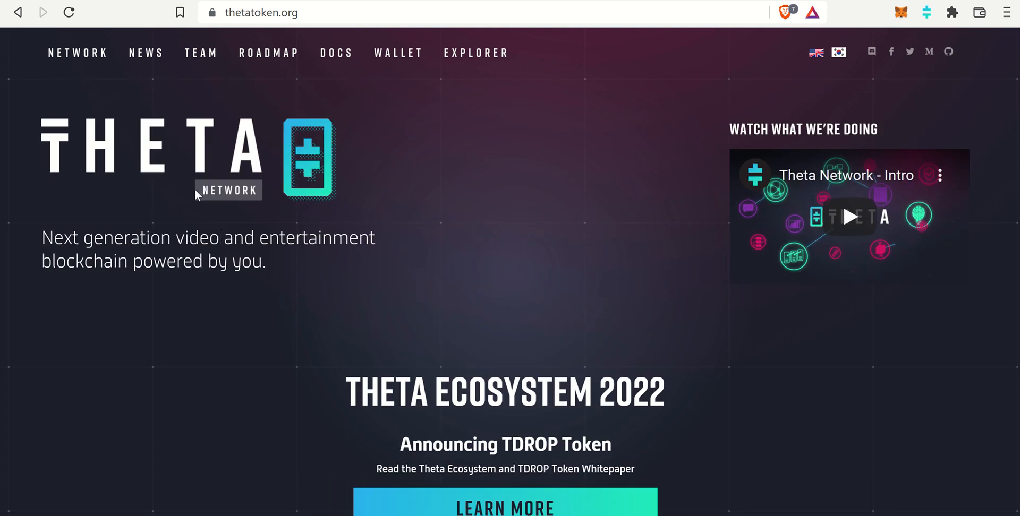
{"action": "mouse_move", "coordinate": [185, 10]}
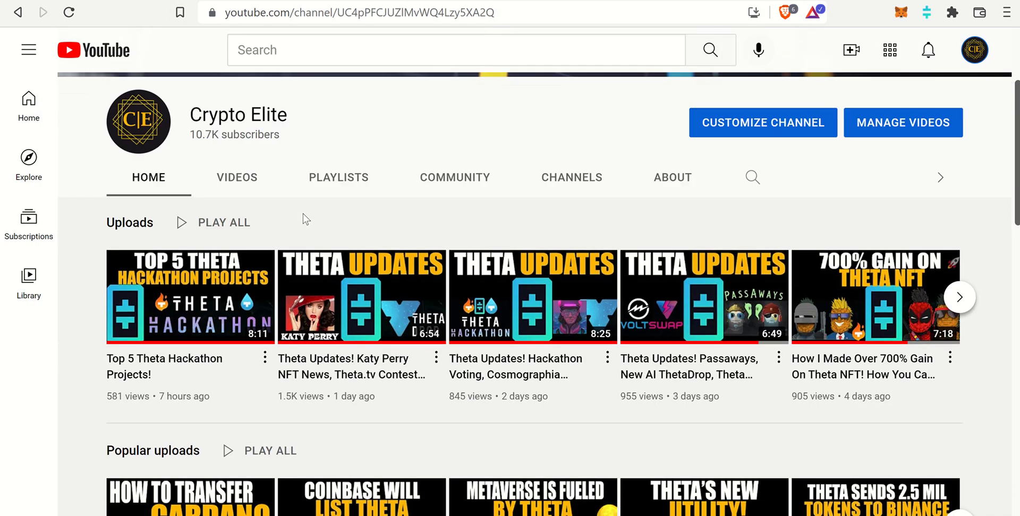
Step: Scroll the Crypto Elite YouTube channel's uploads before moving to the Edgecast Overview doc
{"action": "scroll", "scroll_direction": "down", "scroll_amount": 3}
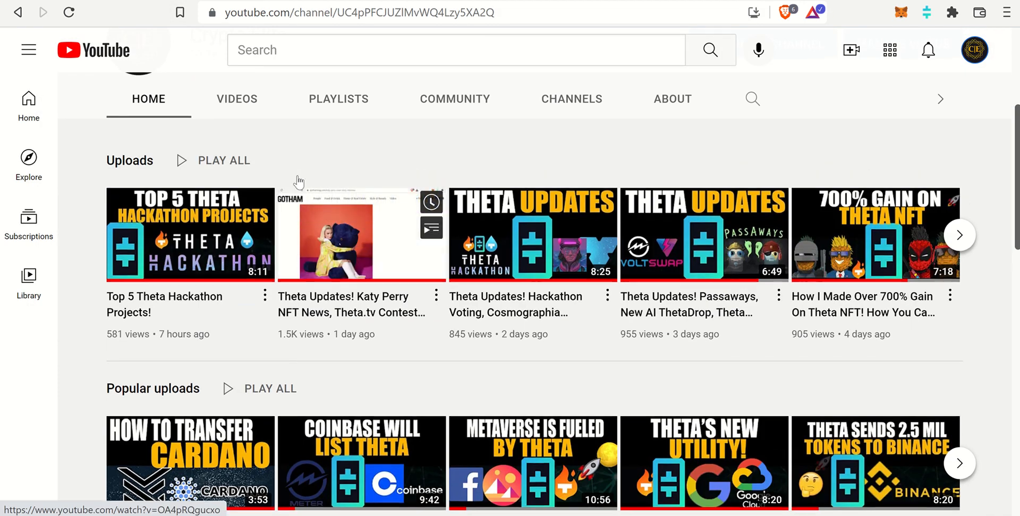
{"action": "scroll", "scroll_direction": "up", "scroll_amount": 3}
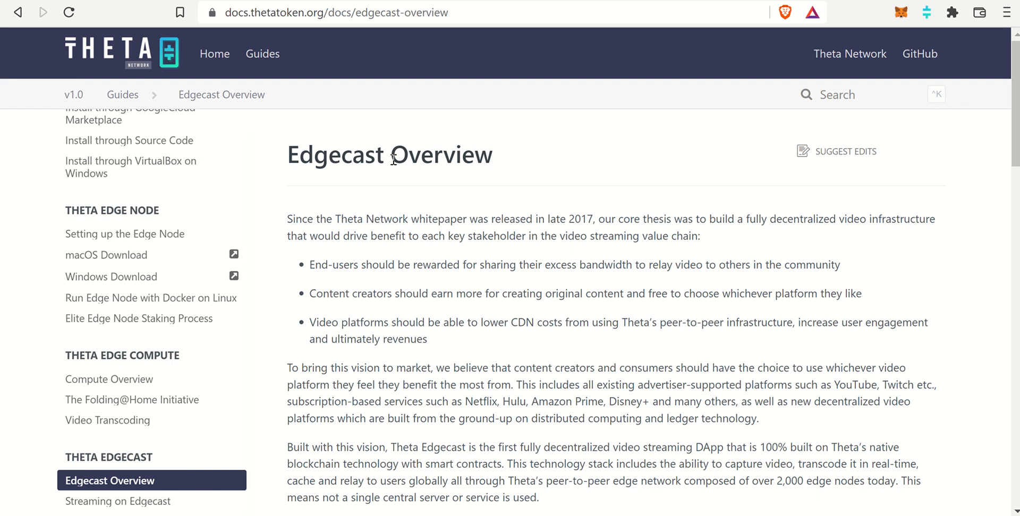
{"action": "mouse_move", "coordinate": [402, 178]}
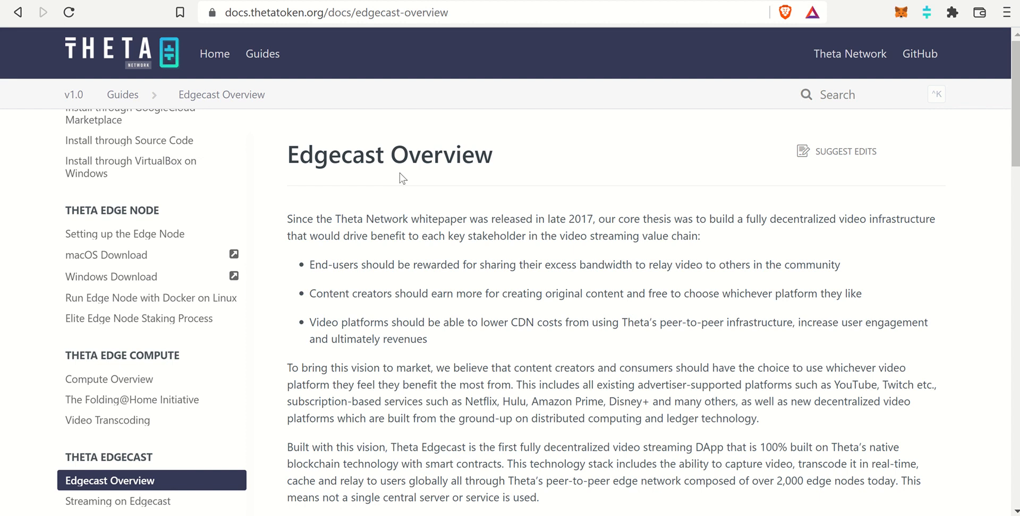
{"action": "mouse_move", "coordinate": [501, 215]}
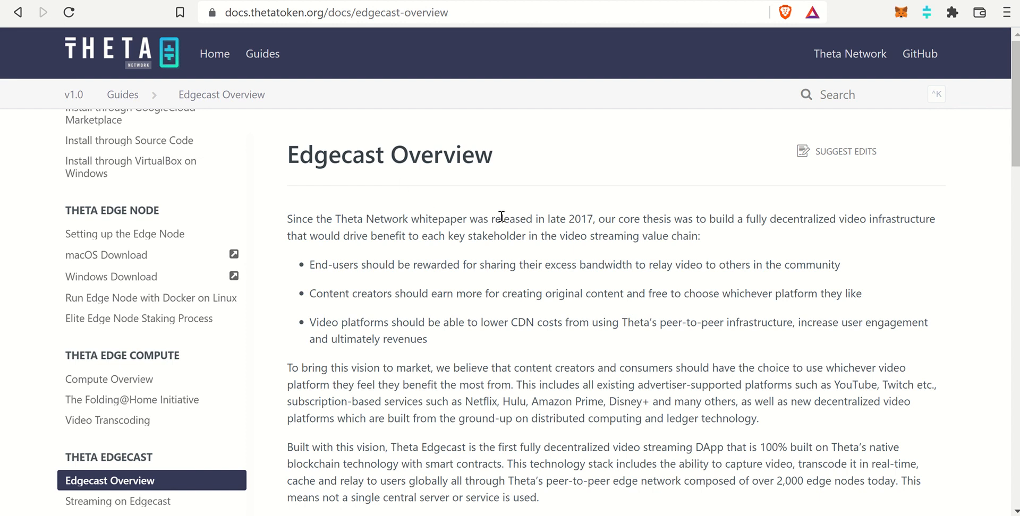
{"action": "mouse_move", "coordinate": [566, 232]}
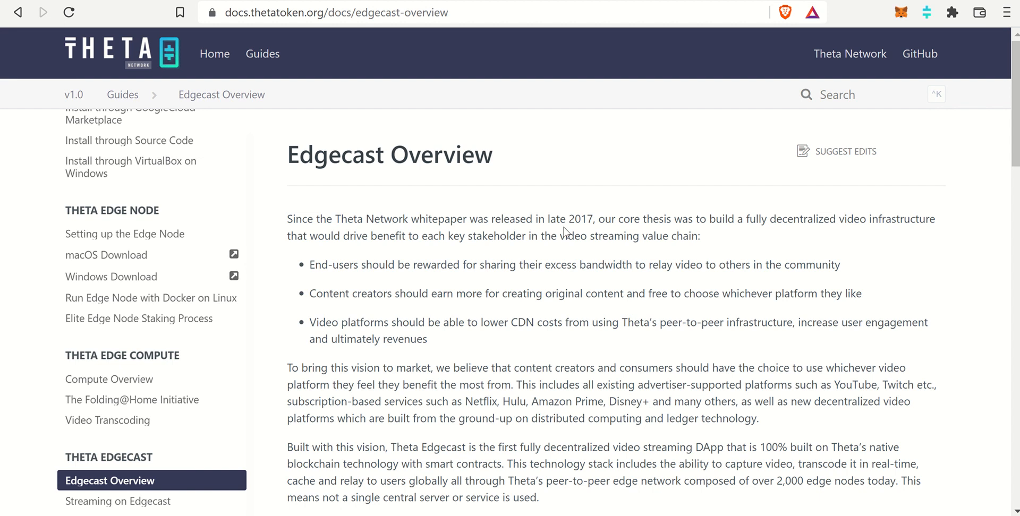
Step: Scroll down through the Edgecast Overview article on decentralized video streaming
{"action": "scroll", "scroll_direction": "down", "scroll_amount": 3}
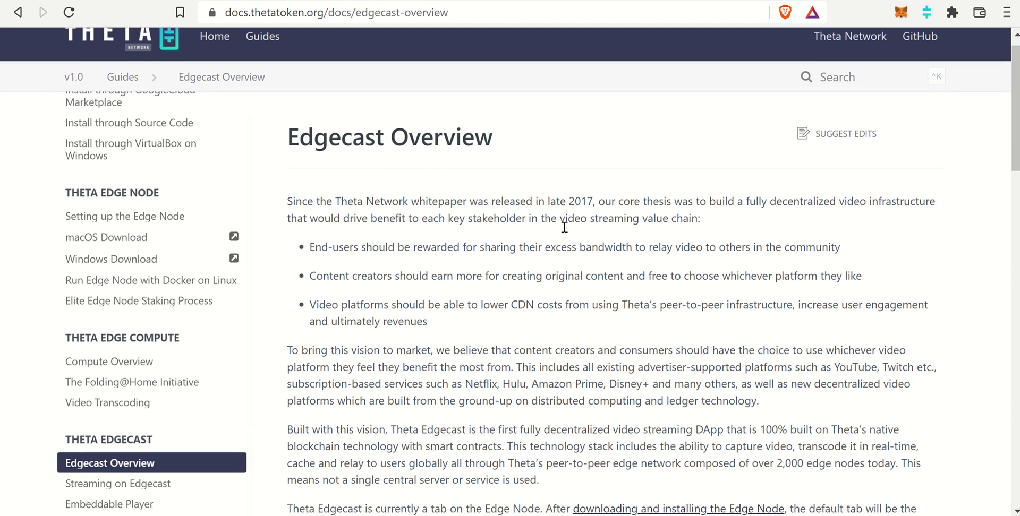
{"action": "scroll", "scroll_direction": "down", "scroll_amount": 3}
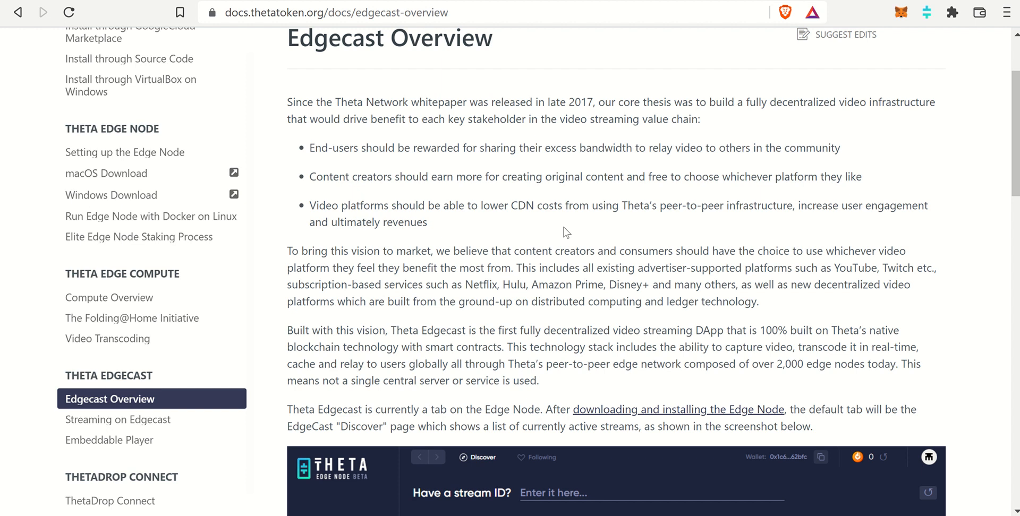
{"action": "scroll", "scroll_direction": "down", "scroll_amount": 3}
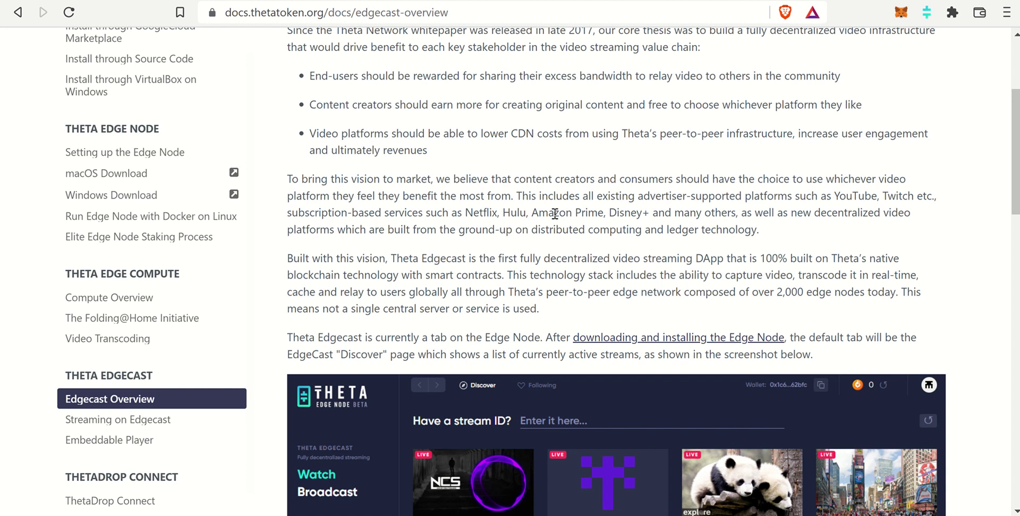
{"action": "scroll", "scroll_direction": "down", "scroll_amount": 3}
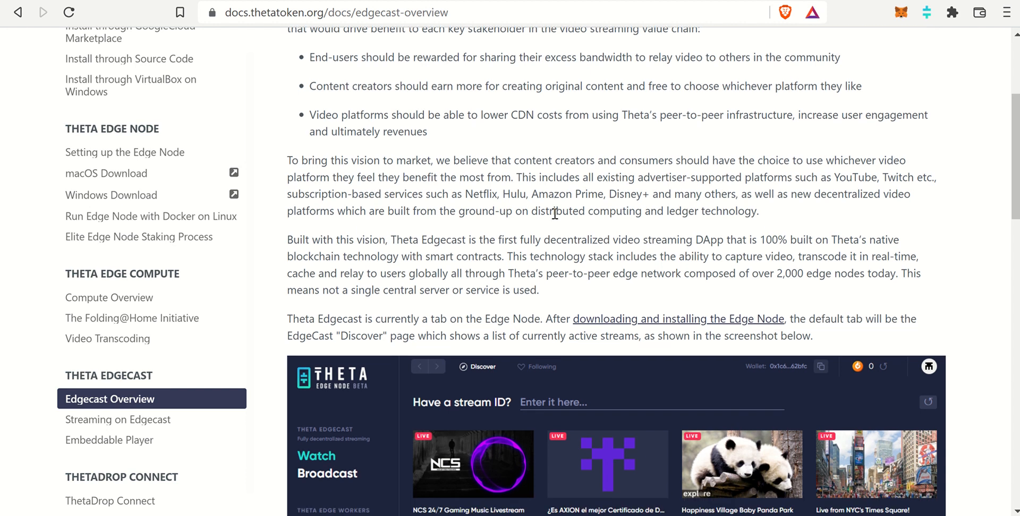
{"action": "scroll", "scroll_direction": "down", "scroll_amount": 3}
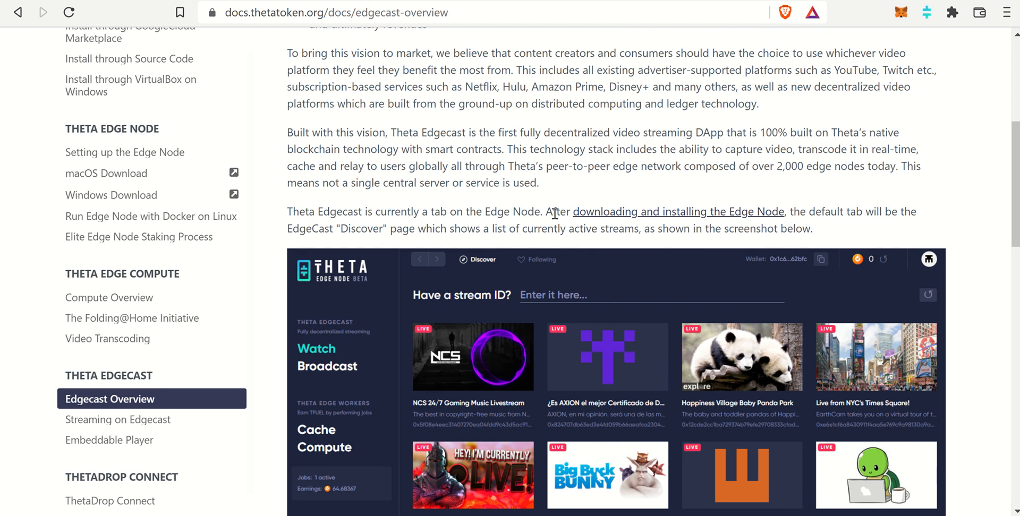
{"action": "mouse_move", "coordinate": [801, 185]}
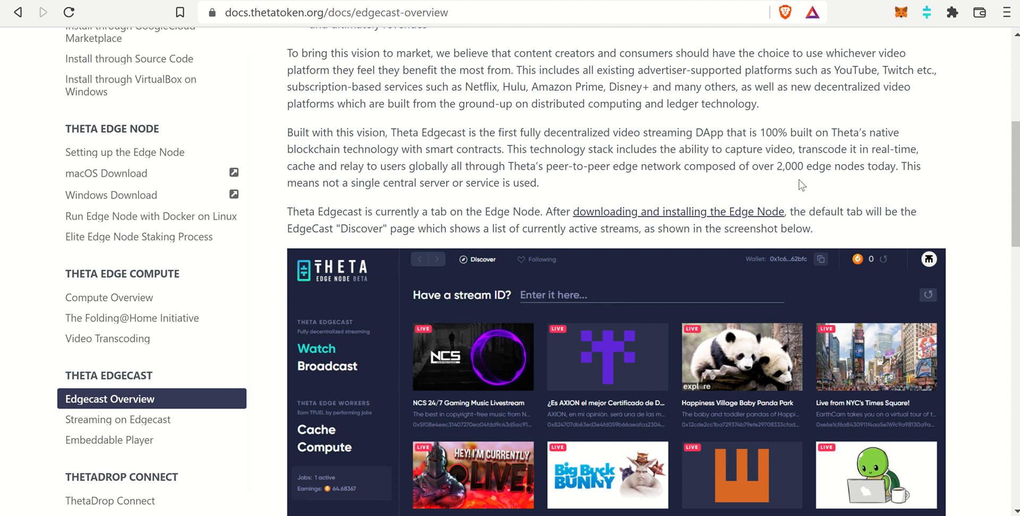
{"action": "scroll", "scroll_direction": "down", "scroll_amount": 3}
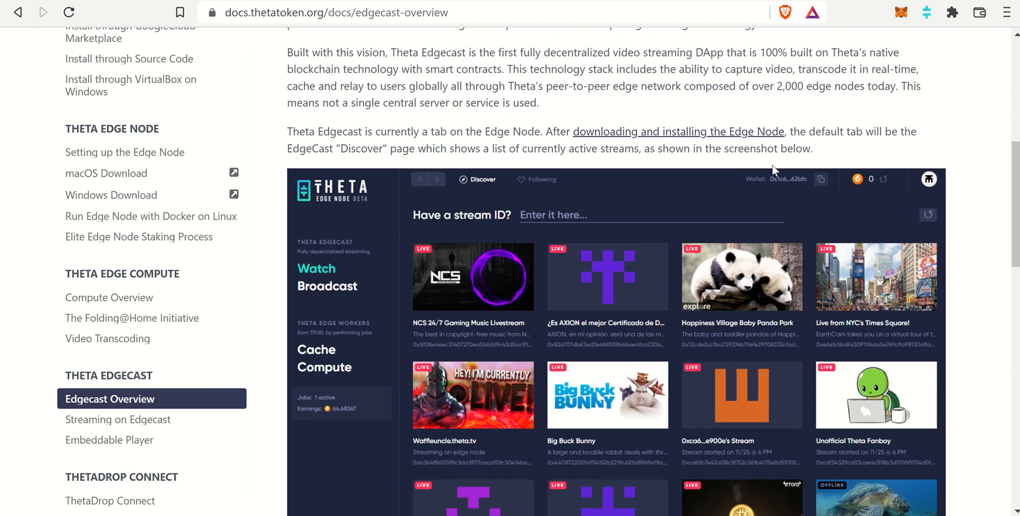
{"action": "scroll", "scroll_direction": "down", "scroll_amount": 3}
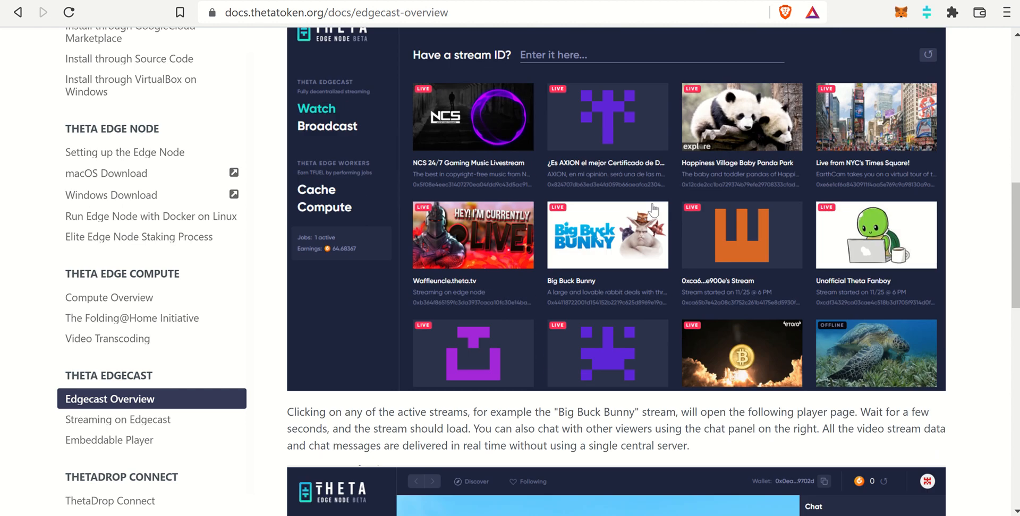
{"action": "scroll", "scroll_direction": "down", "scroll_amount": 3}
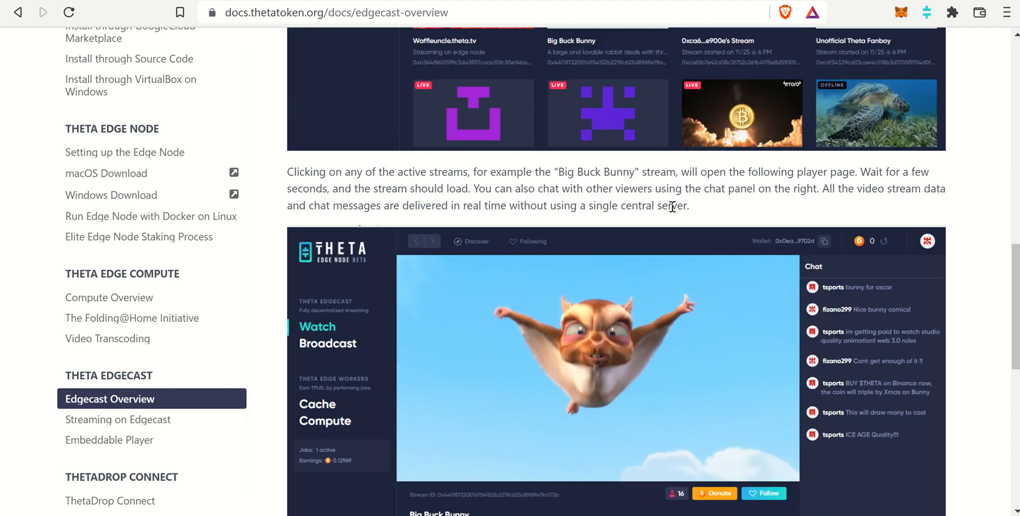
{"action": "scroll", "scroll_direction": "down", "scroll_amount": 3}
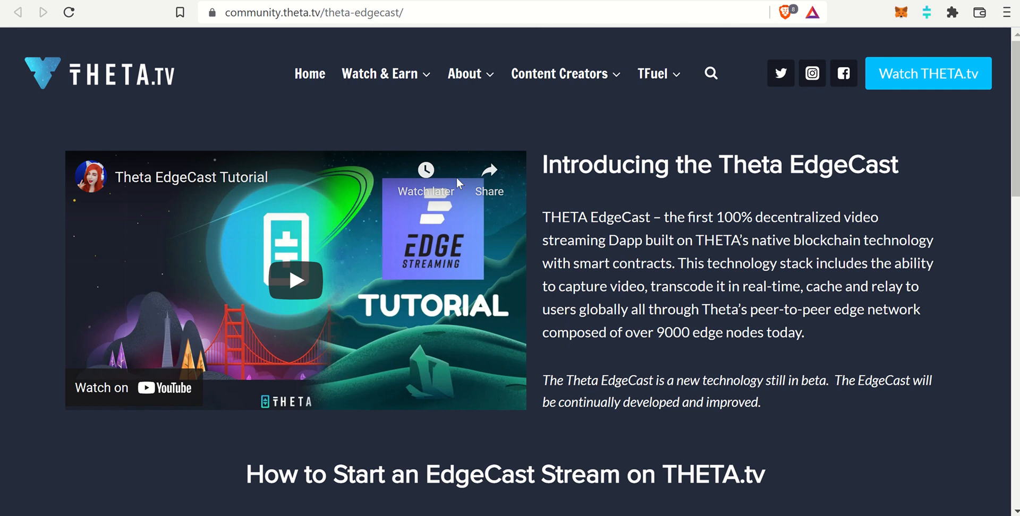
{"action": "mouse_move", "coordinate": [576, 219]}
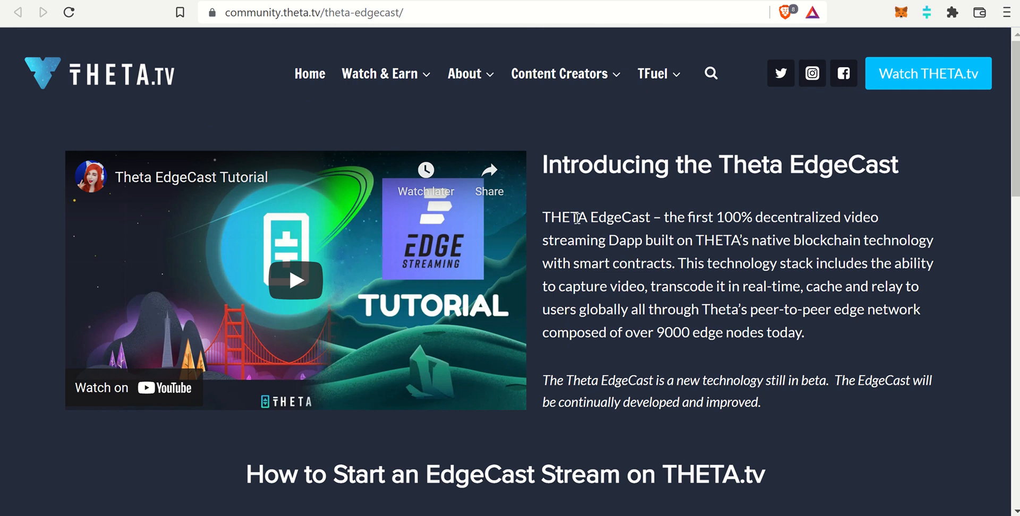
Step: Scroll down the EdgeCast introduction through the three streaming setup steps to the FAQ link
{"action": "scroll", "scroll_direction": "down", "scroll_amount": 3}
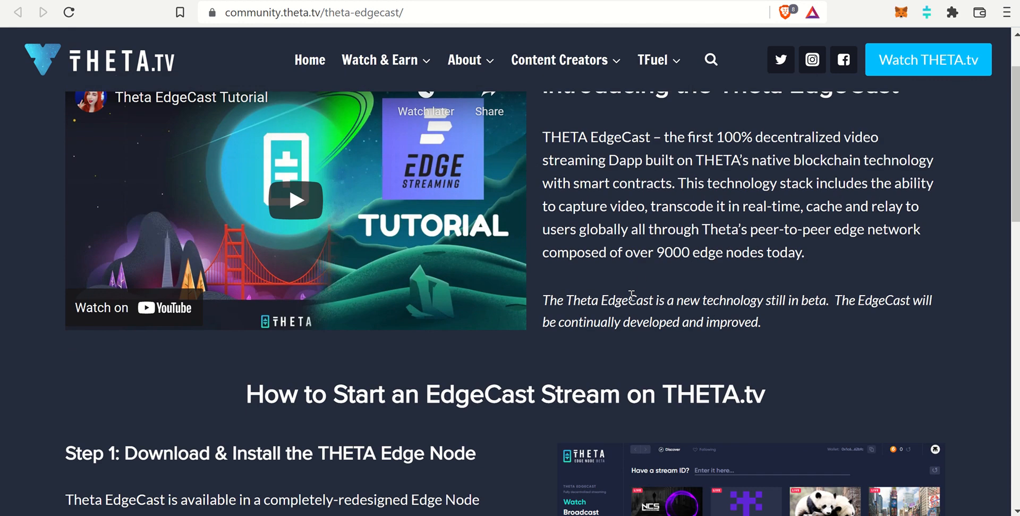
{"action": "mouse_move", "coordinate": [681, 247]}
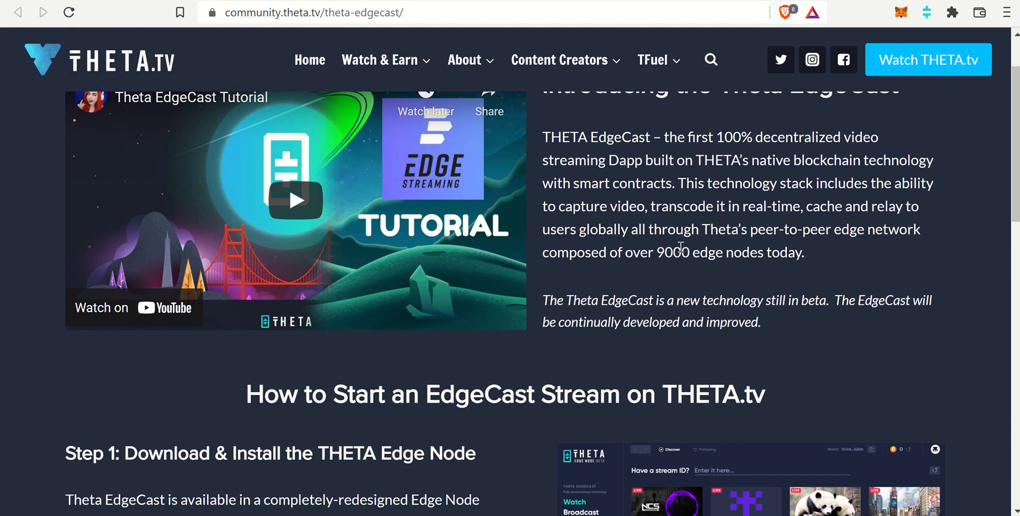
{"action": "scroll", "scroll_direction": "down", "scroll_amount": 3}
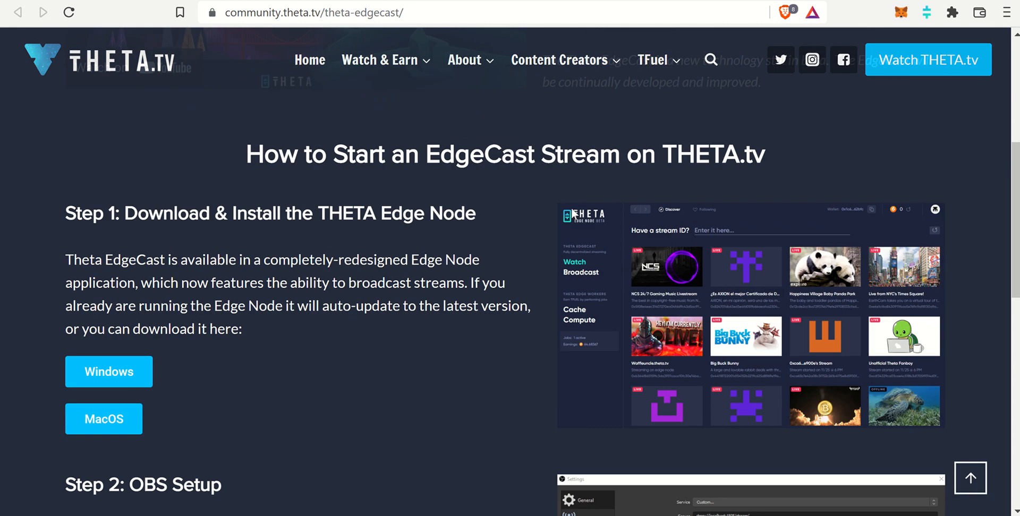
{"action": "mouse_move", "coordinate": [185, 223]}
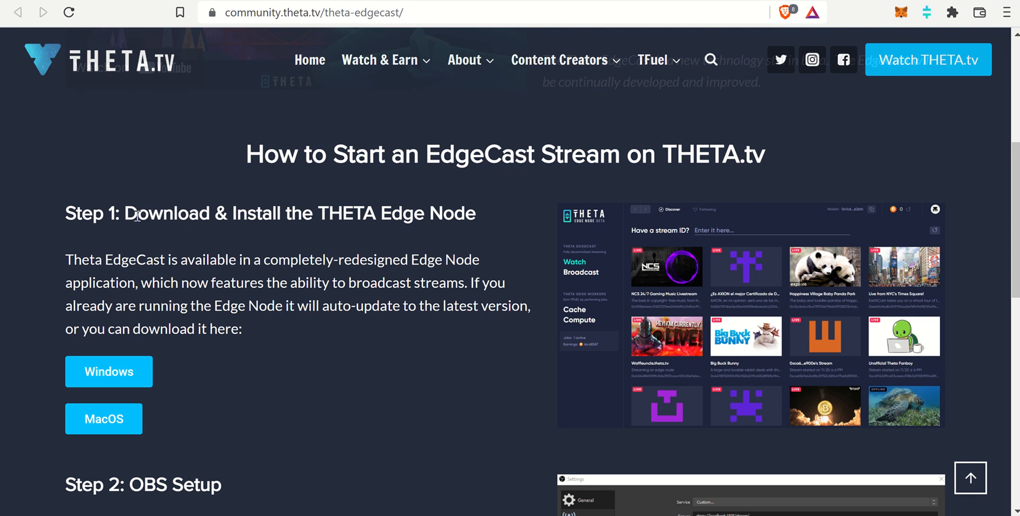
{"action": "scroll", "scroll_direction": "down", "scroll_amount": 3}
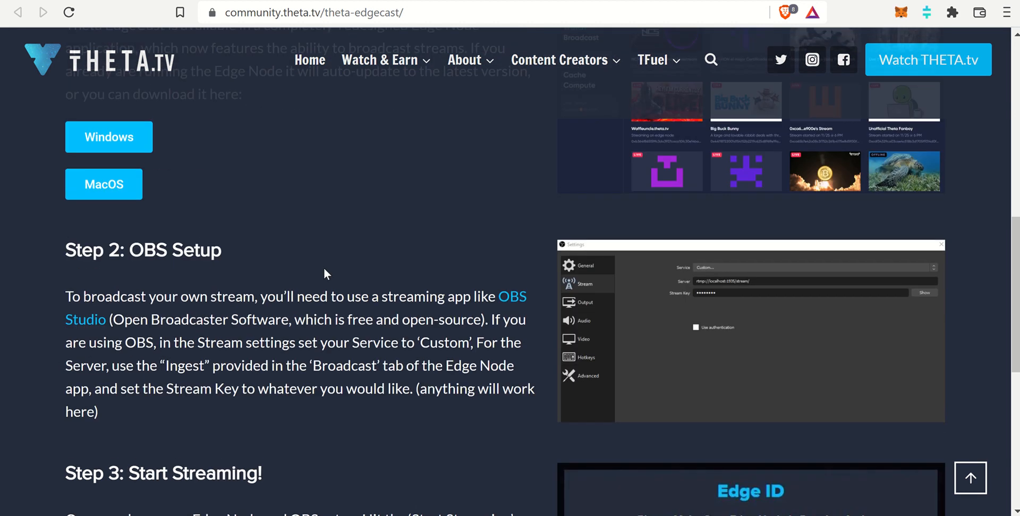
{"action": "scroll", "scroll_direction": "down", "scroll_amount": 3}
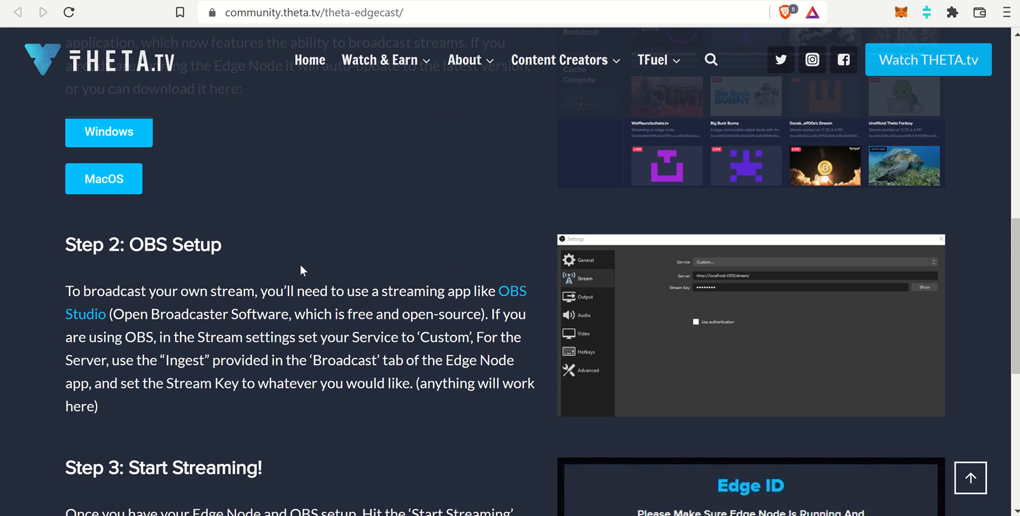
{"action": "scroll", "scroll_direction": "down", "scroll_amount": 3}
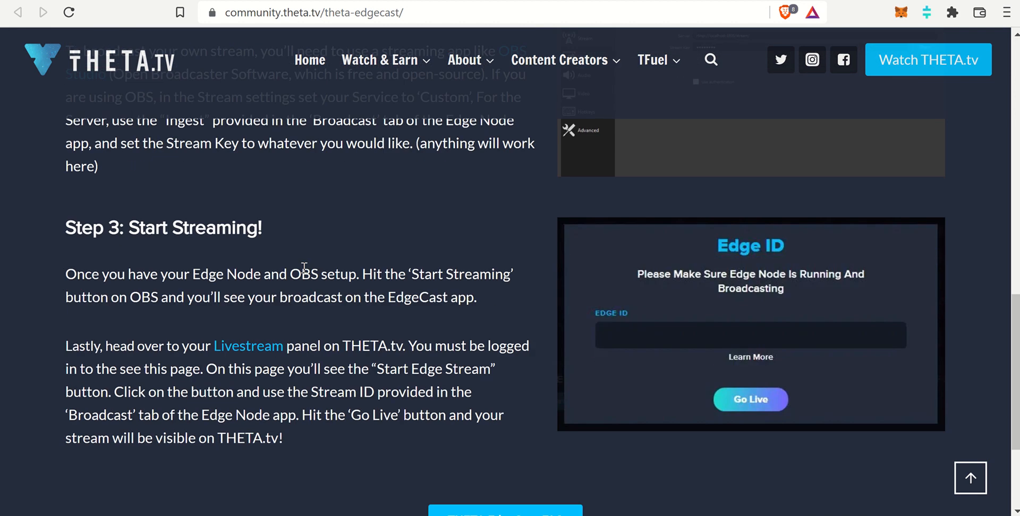
{"action": "scroll", "scroll_direction": "down", "scroll_amount": 3}
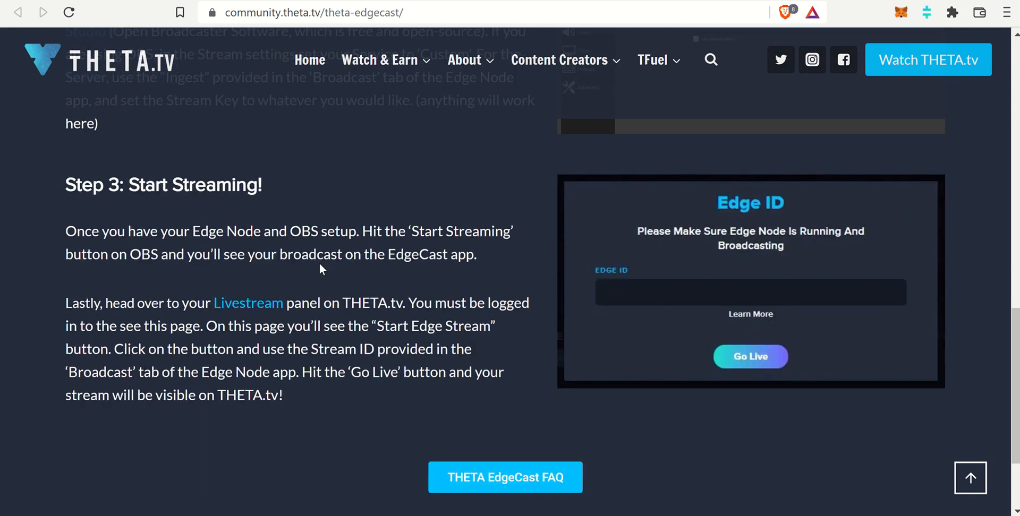
{"action": "scroll", "scroll_direction": "down", "scroll_amount": 3}
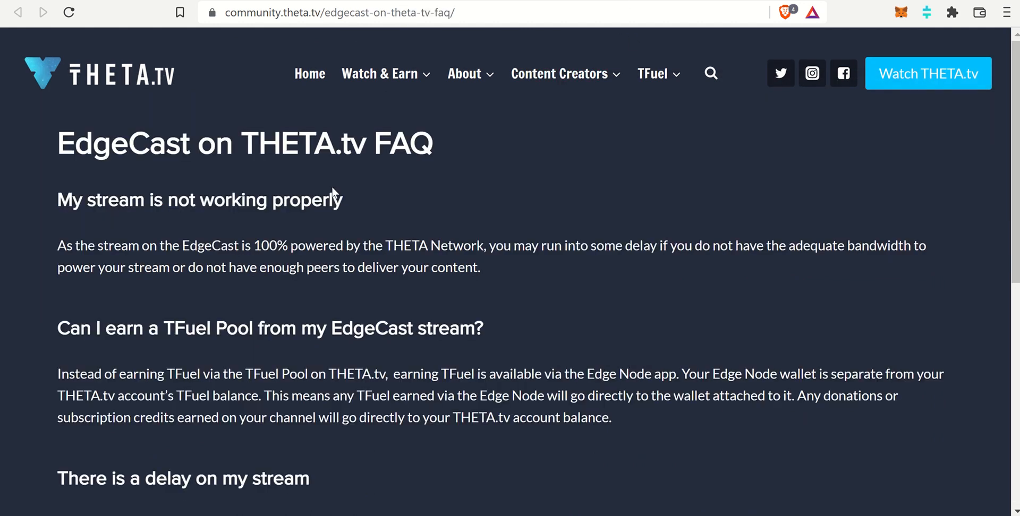
{"action": "mouse_move", "coordinate": [292, 239]}
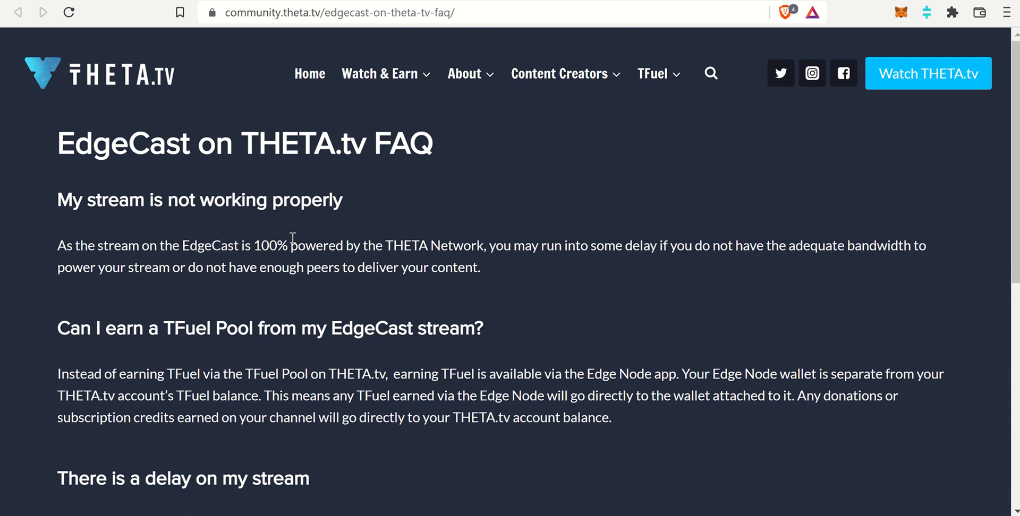
{"action": "scroll", "scroll_direction": "down", "scroll_amount": 3}
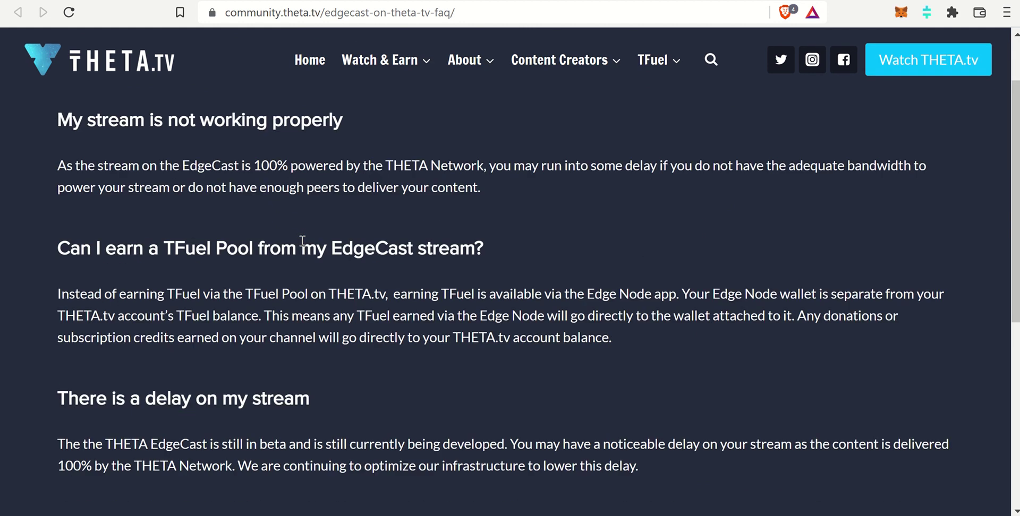
{"action": "mouse_move", "coordinate": [319, 245]}
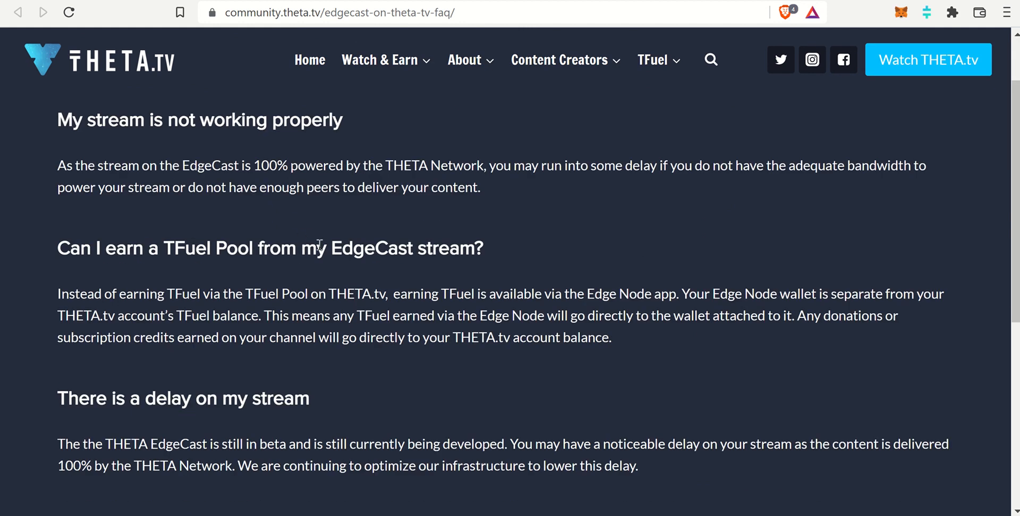
{"action": "scroll", "scroll_direction": "down", "scroll_amount": 3}
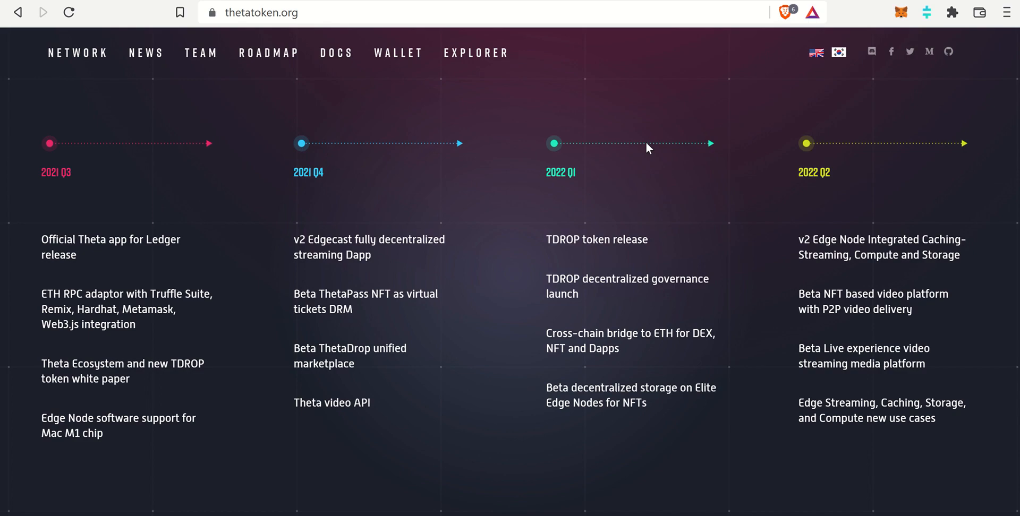
{"action": "scroll", "scroll_direction": "up", "scroll_amount": 3}
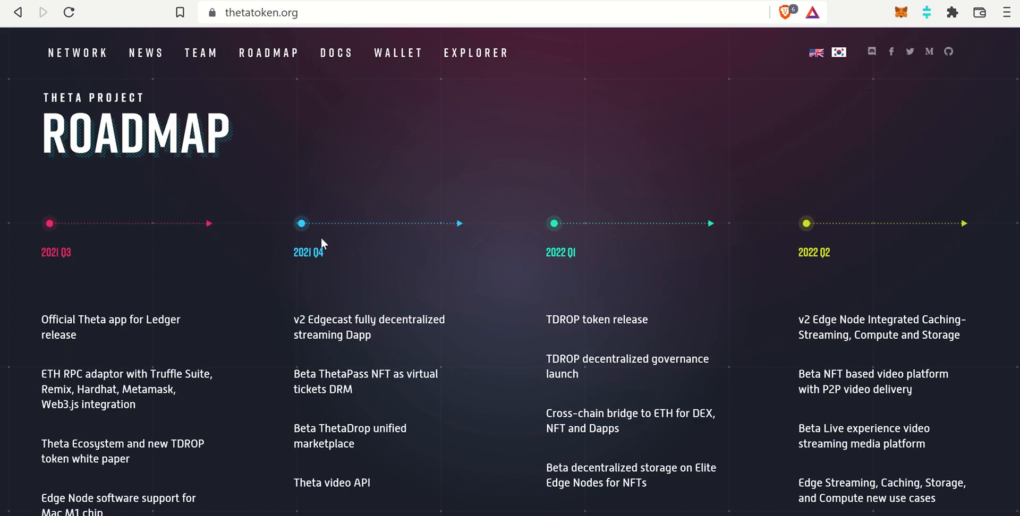
{"action": "mouse_move", "coordinate": [300, 246]}
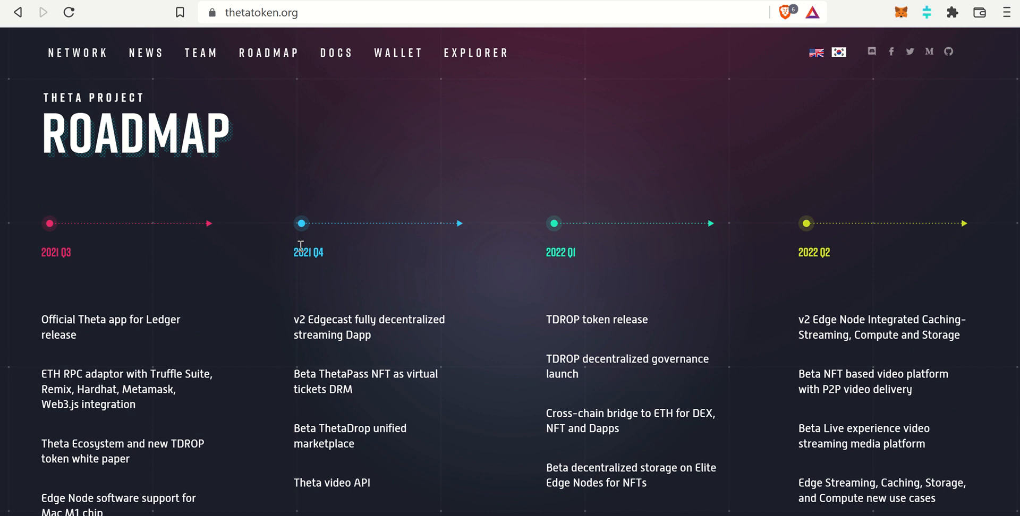
{"action": "scroll", "scroll_direction": "down", "scroll_amount": 3}
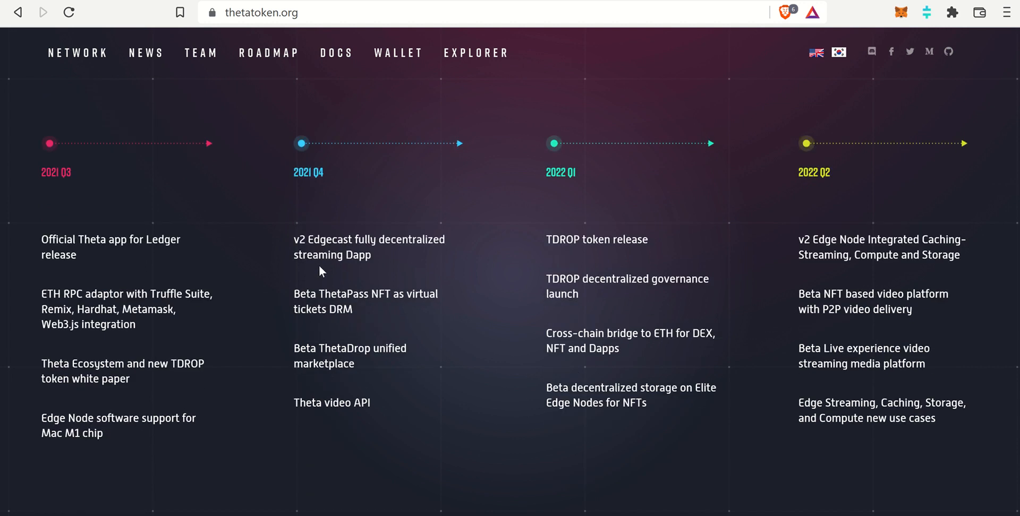
{"action": "mouse_move", "coordinate": [299, 249]}
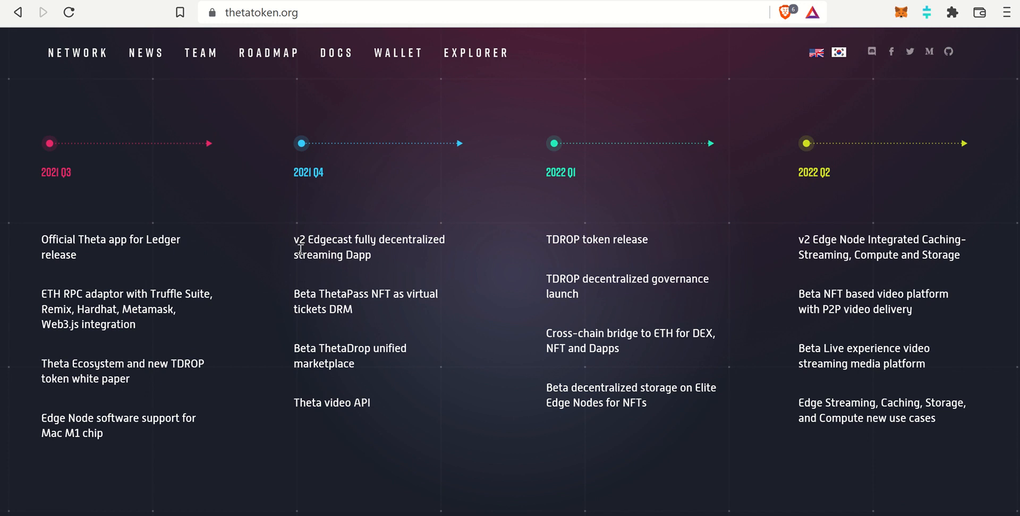
{"action": "mouse_move", "coordinate": [327, 241]}
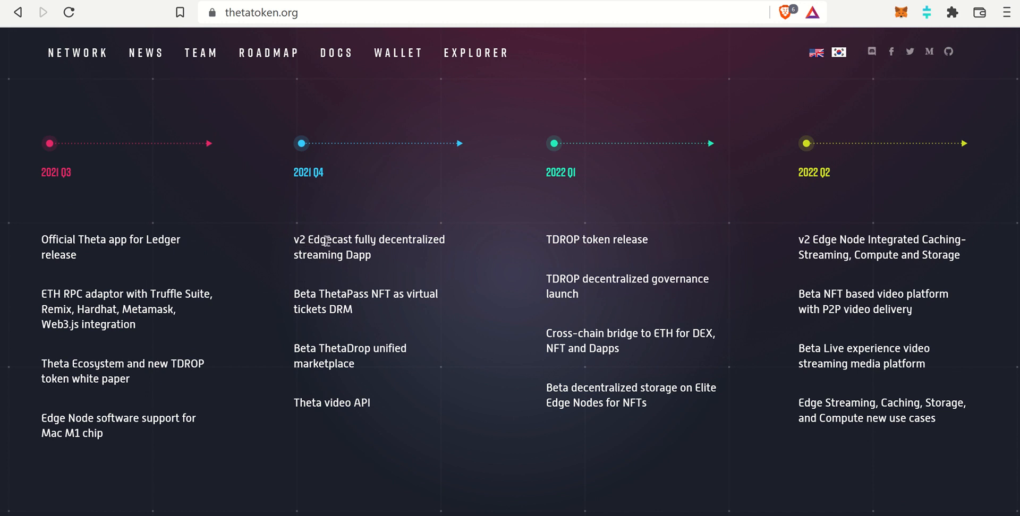
{"action": "mouse_move", "coordinate": [354, 249]}
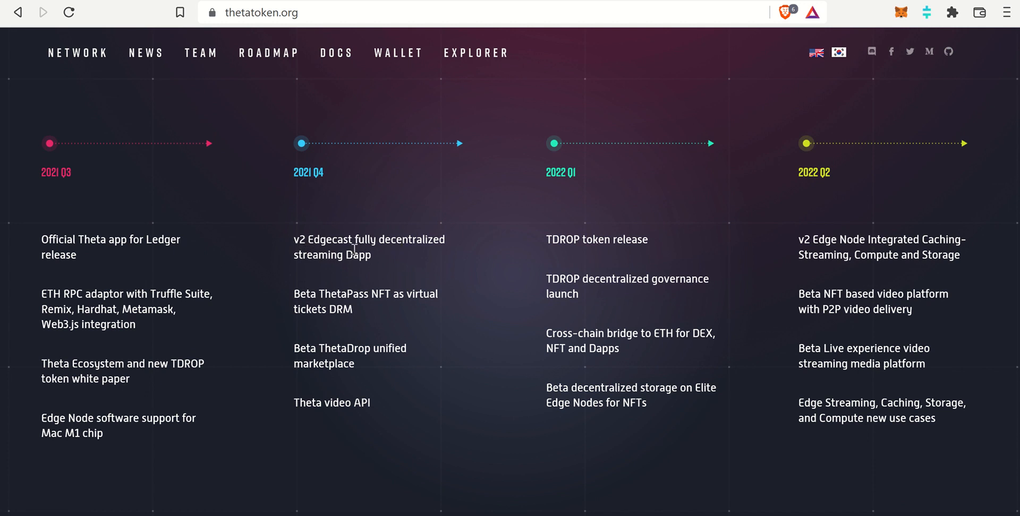
{"action": "mouse_move", "coordinate": [380, 262]}
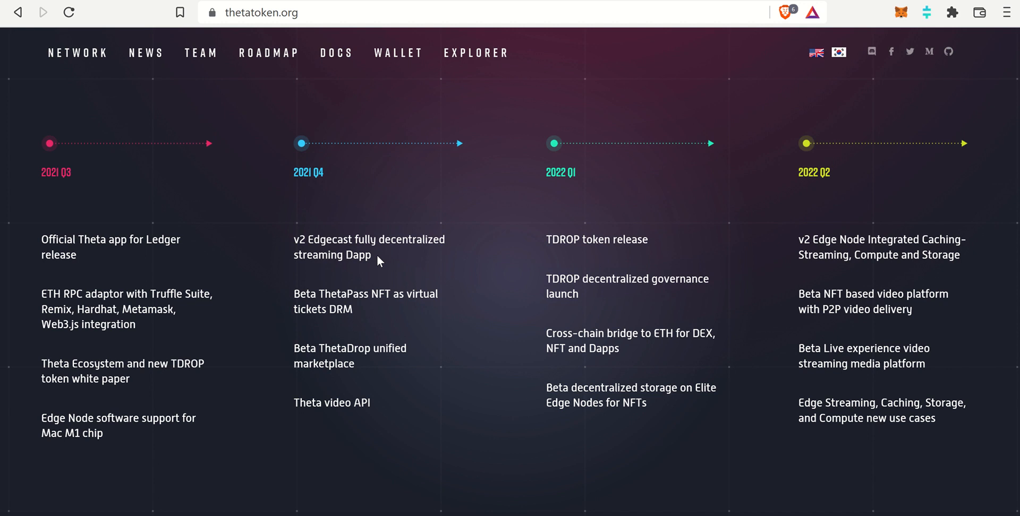
{"action": "scroll", "scroll_direction": "up", "scroll_amount": 3}
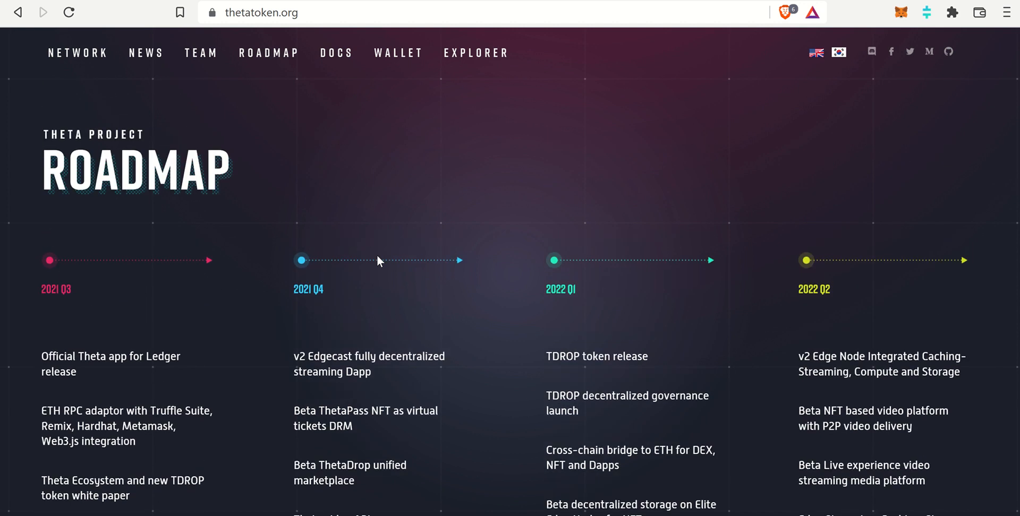
{"action": "mouse_move", "coordinate": [390, 238]}
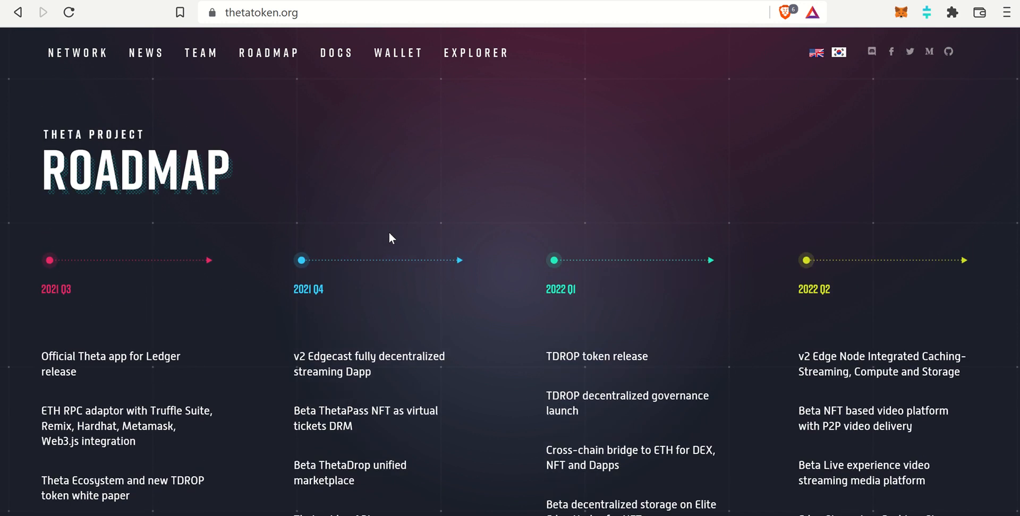
{"action": "scroll", "scroll_direction": "down", "scroll_amount": 3}
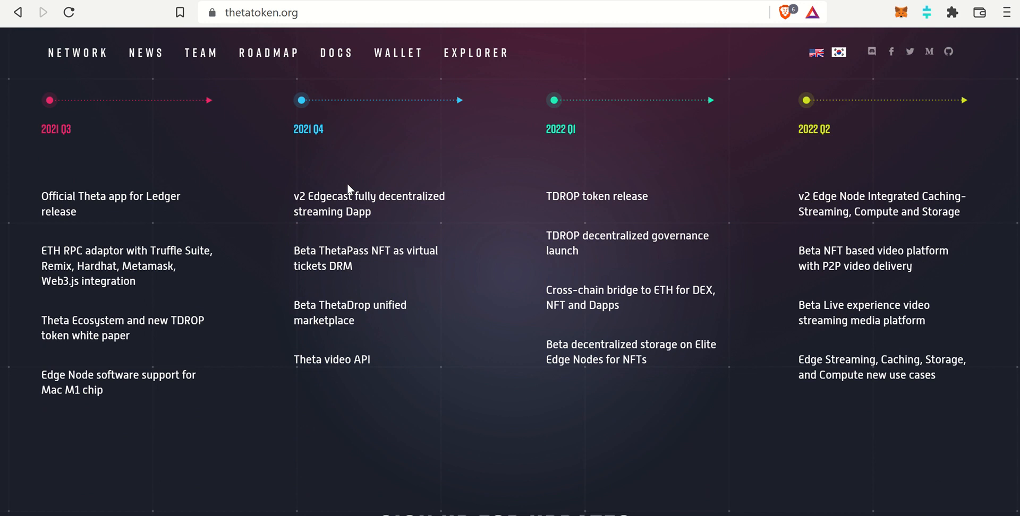
{"action": "mouse_move", "coordinate": [335, 388]}
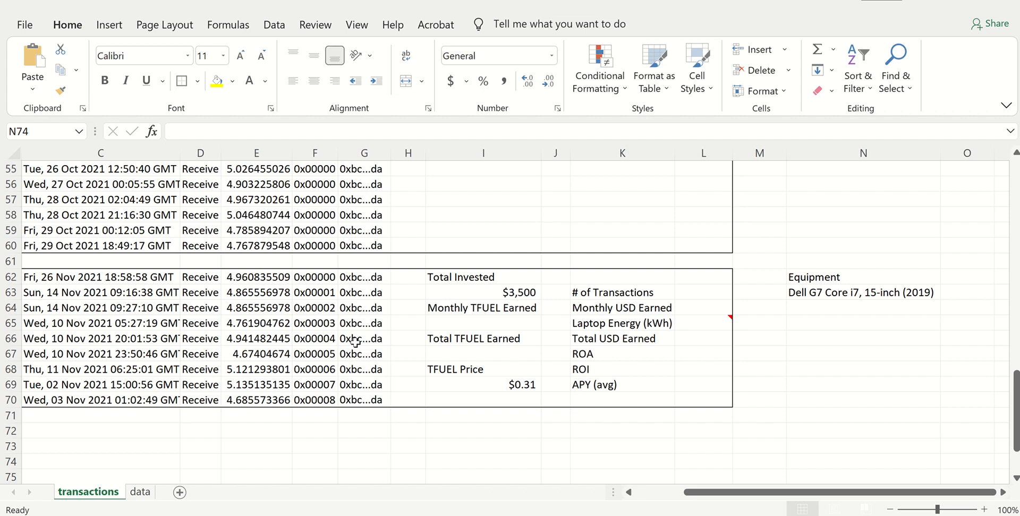
{"action": "scroll", "scroll_direction": "up", "scroll_amount": 3}
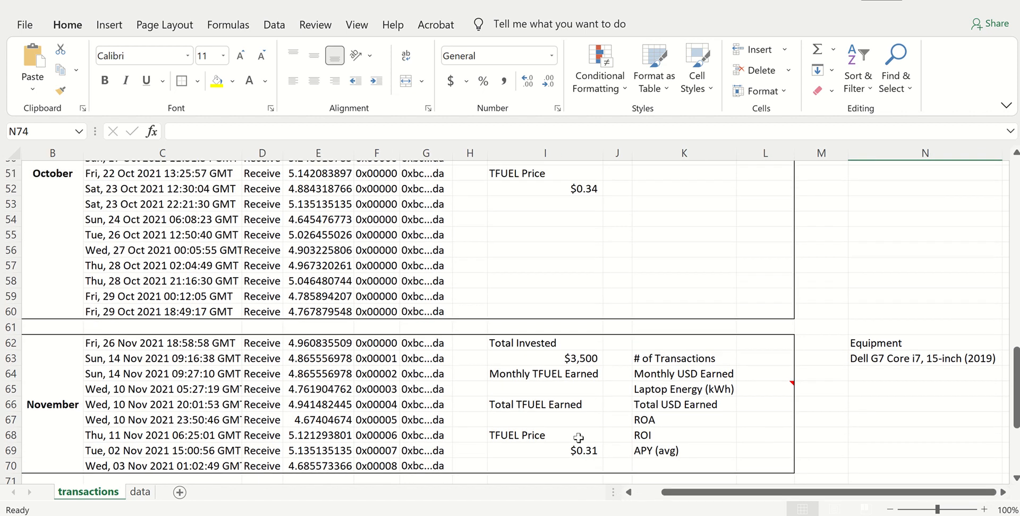
{"action": "scroll", "scroll_direction": "up", "scroll_amount": 3}
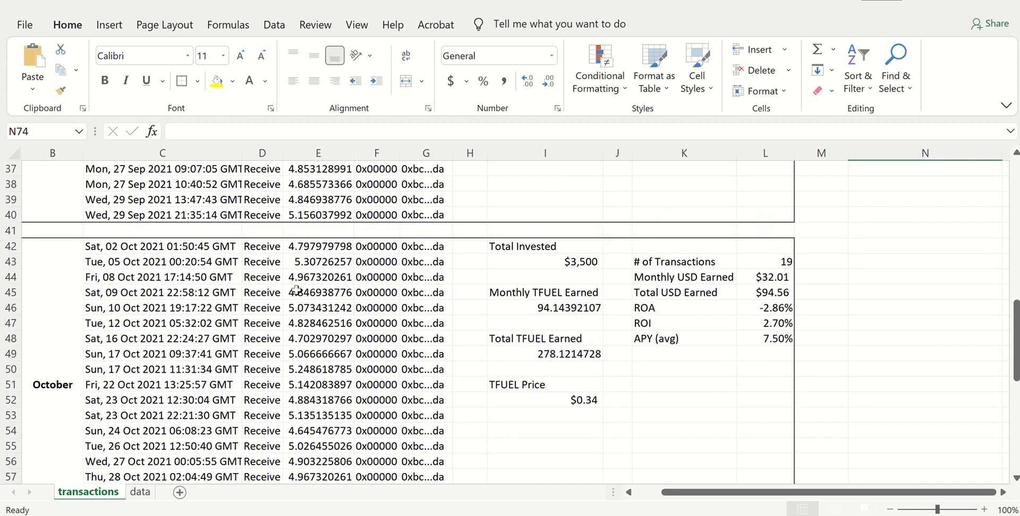
{"action": "scroll", "scroll_direction": "down", "scroll_amount": 3}
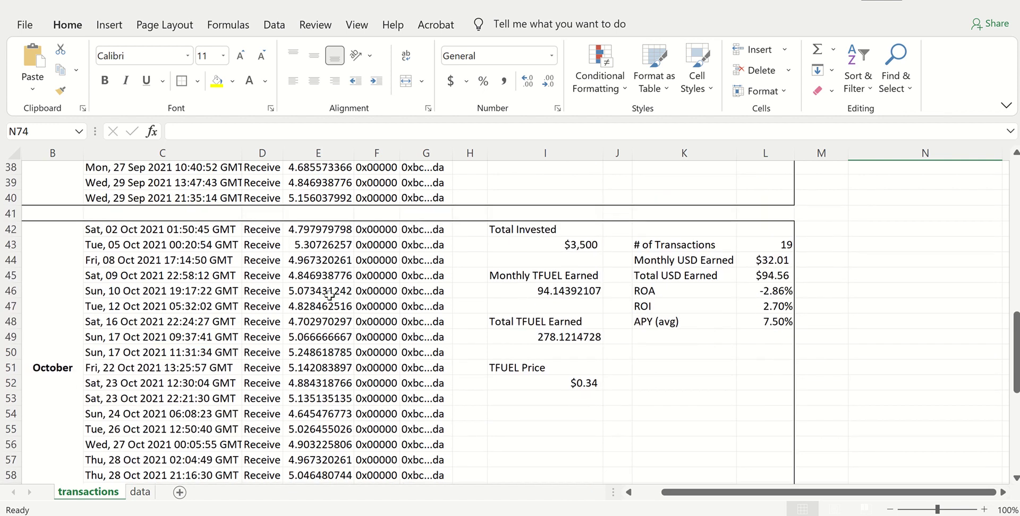
{"action": "scroll", "scroll_direction": "down", "scroll_amount": 3}
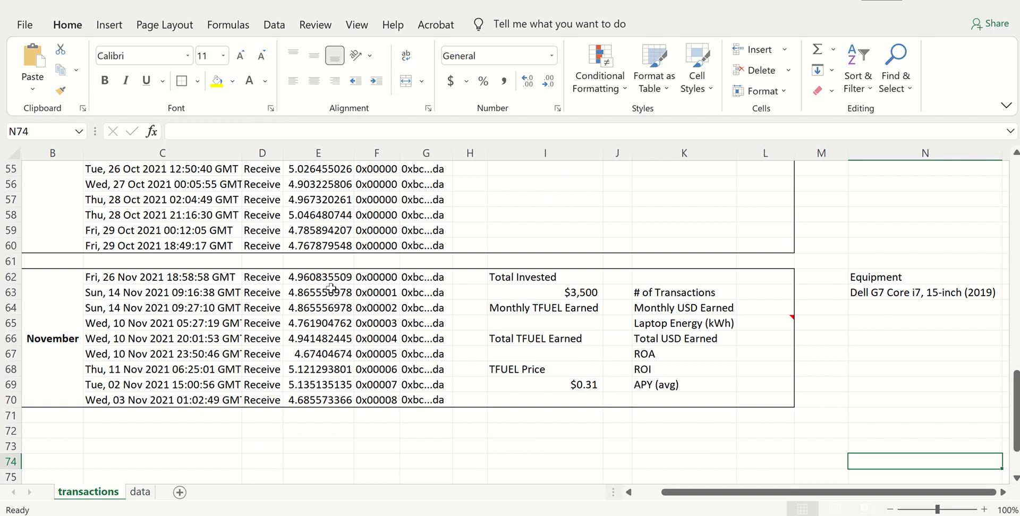
{"action": "left_click", "coordinate": [923, 292]}
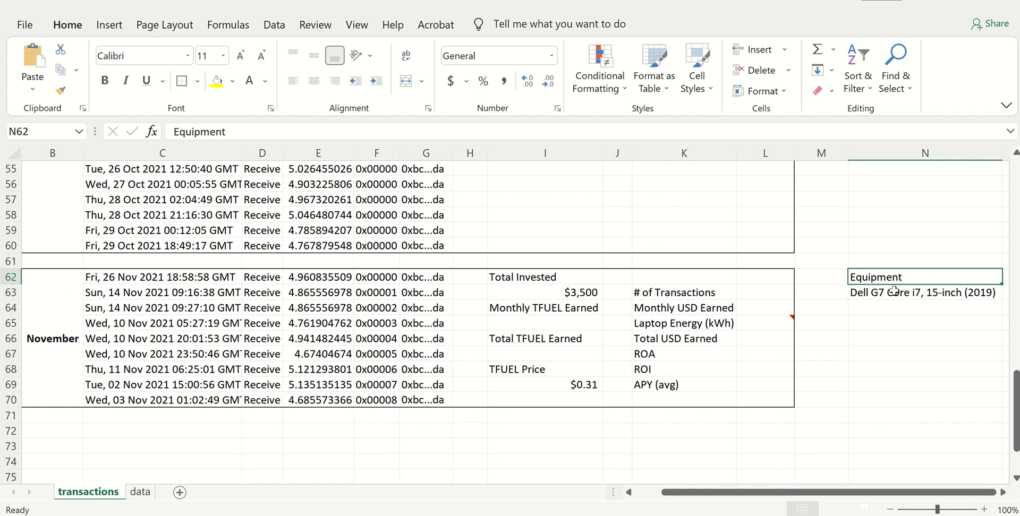
{"action": "left_click", "coordinate": [923, 292]}
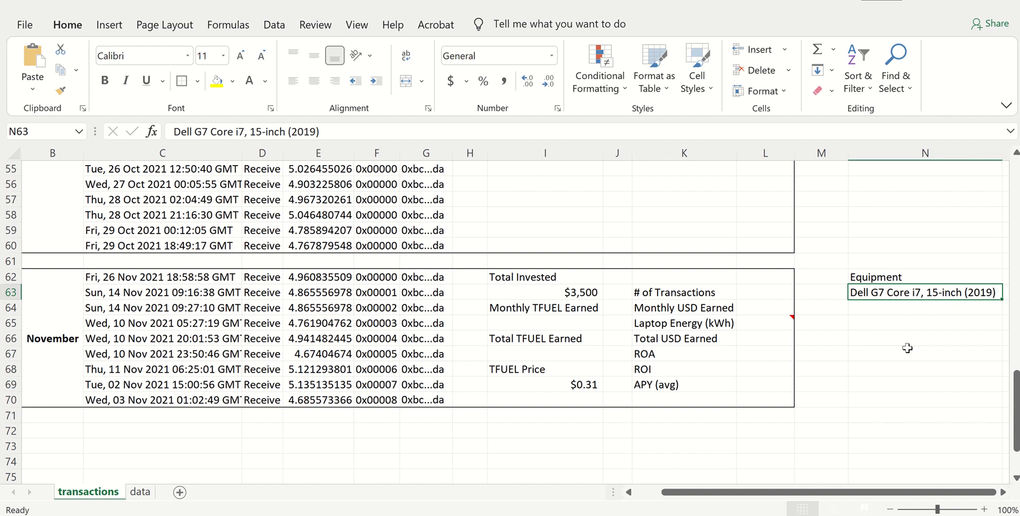
{"action": "mouse_move", "coordinate": [601, 299]}
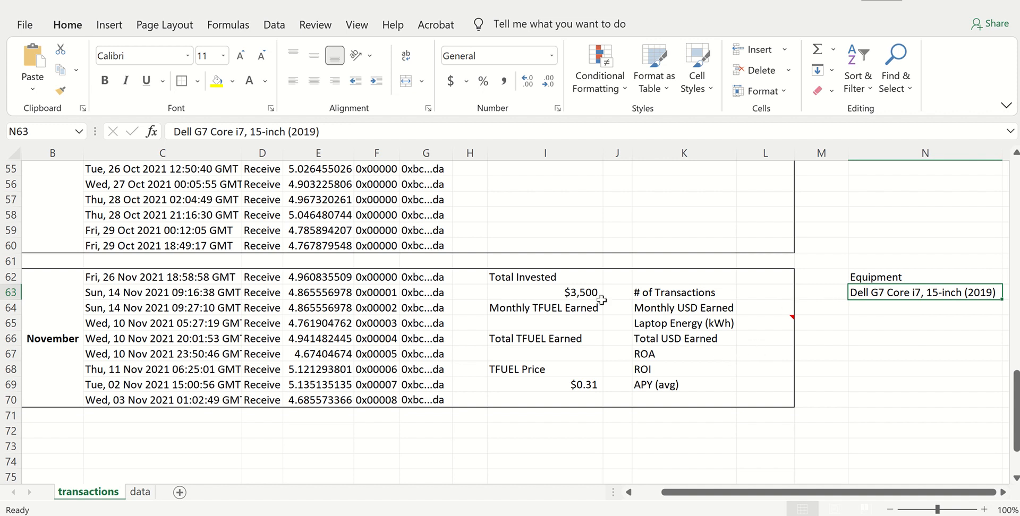
Step: Check November's Total Invested and make the Monthly TFUEL Earned 44.01 readable in dark text
{"action": "left_click", "coordinate": [544, 292]}
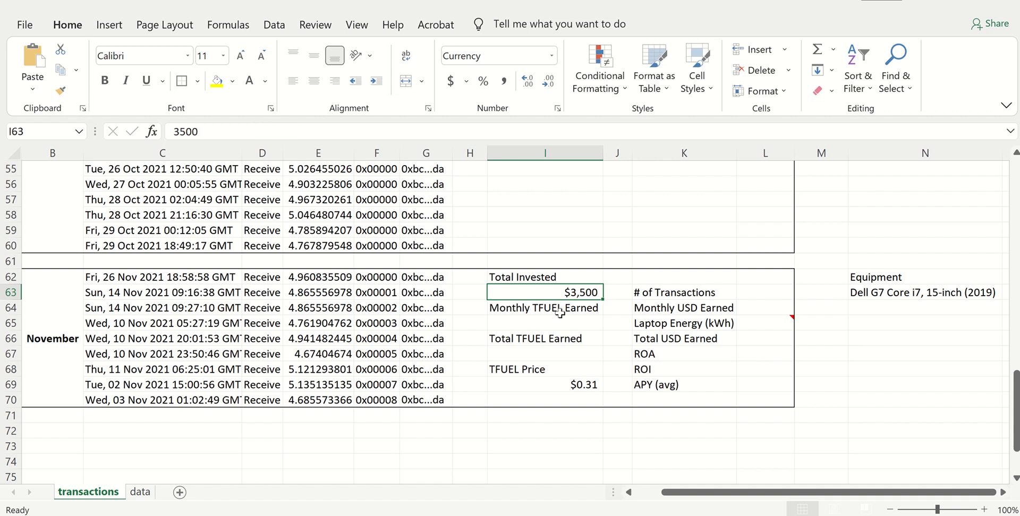
{"action": "mouse_move", "coordinate": [585, 313]}
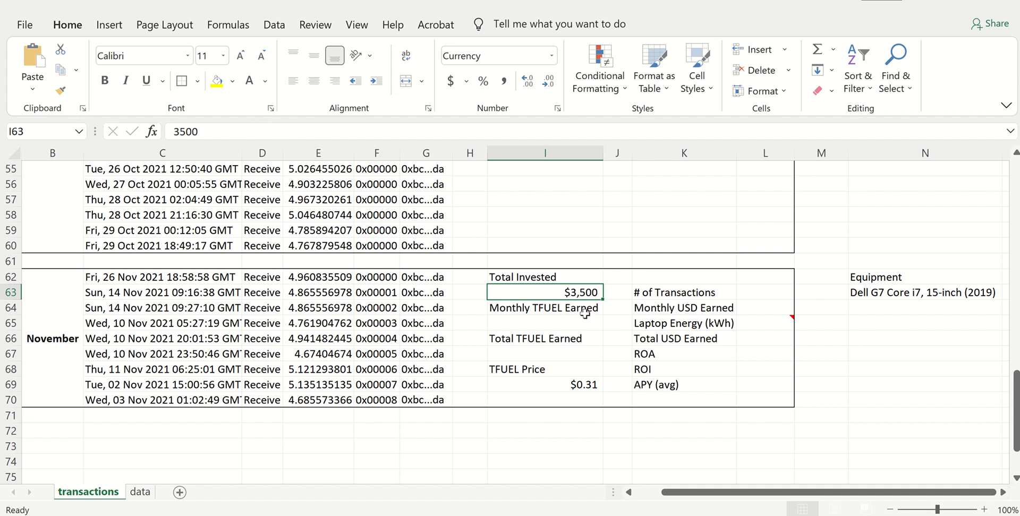
{"action": "mouse_move", "coordinate": [579, 310]}
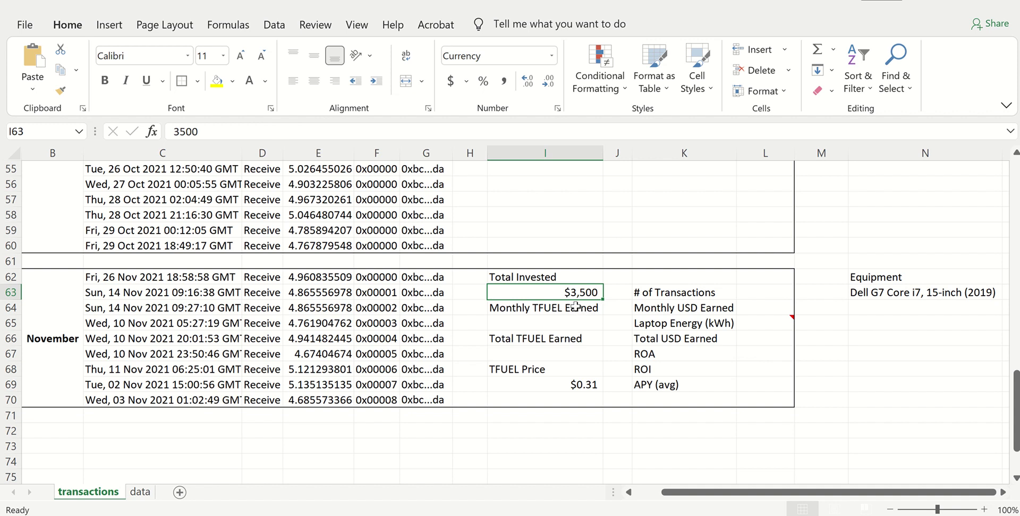
{"action": "mouse_move", "coordinate": [586, 306]}
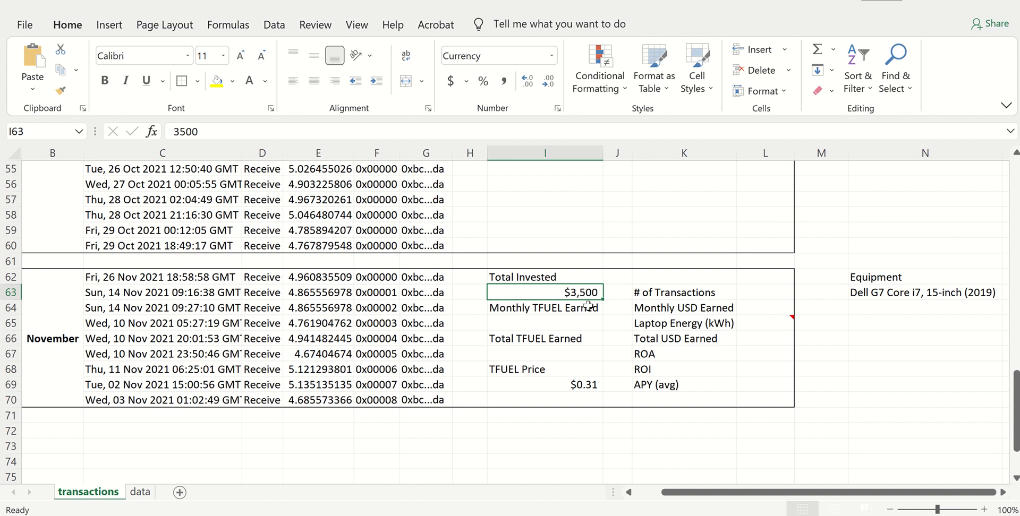
{"action": "left_click", "coordinate": [545, 323]}
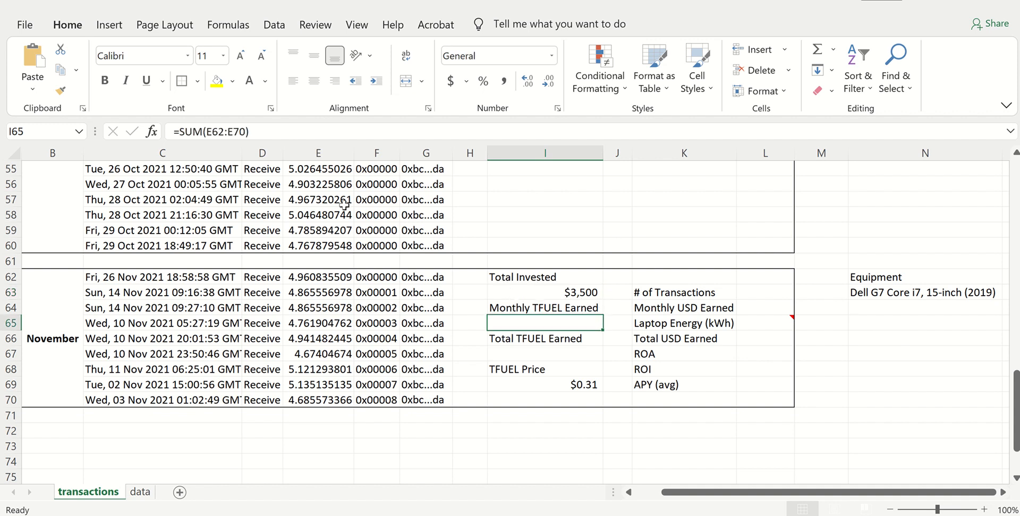
{"action": "left_click", "coordinate": [265, 80]}
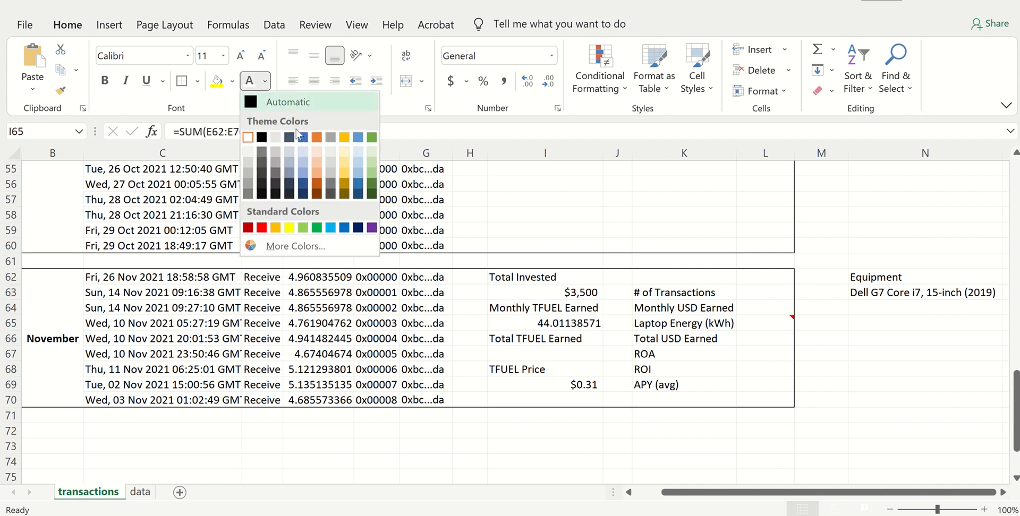
{"action": "left_click", "coordinate": [288, 101]}
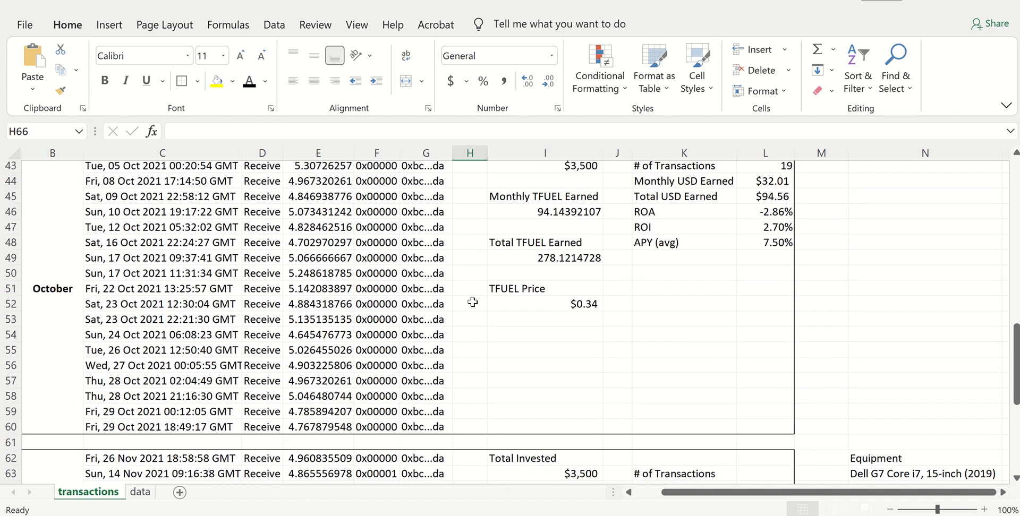
Step: Review Total TFUEL Earned 322.13 and enter the November TFUEL price of $0.31
{"action": "scroll", "scroll_direction": "up", "scroll_amount": 3}
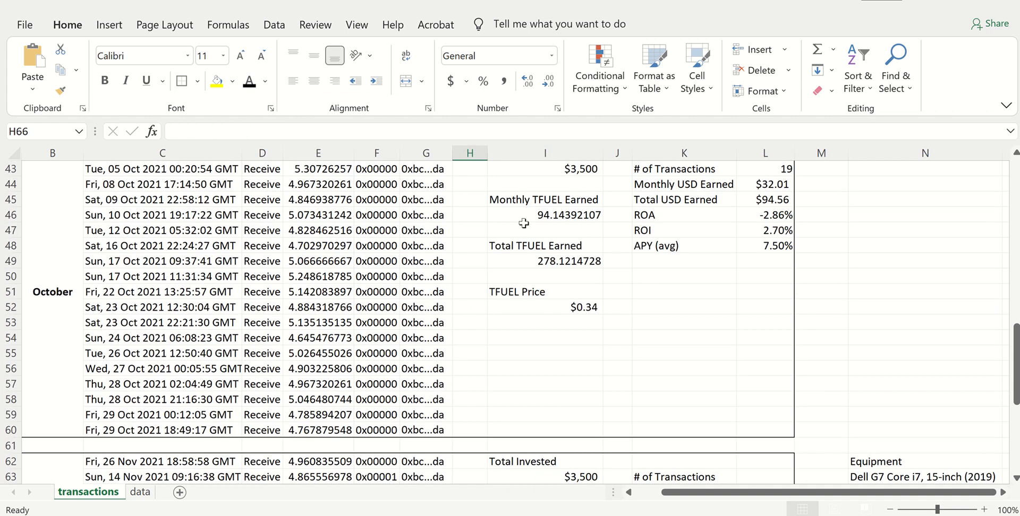
{"action": "scroll", "scroll_direction": "down", "scroll_amount": 3}
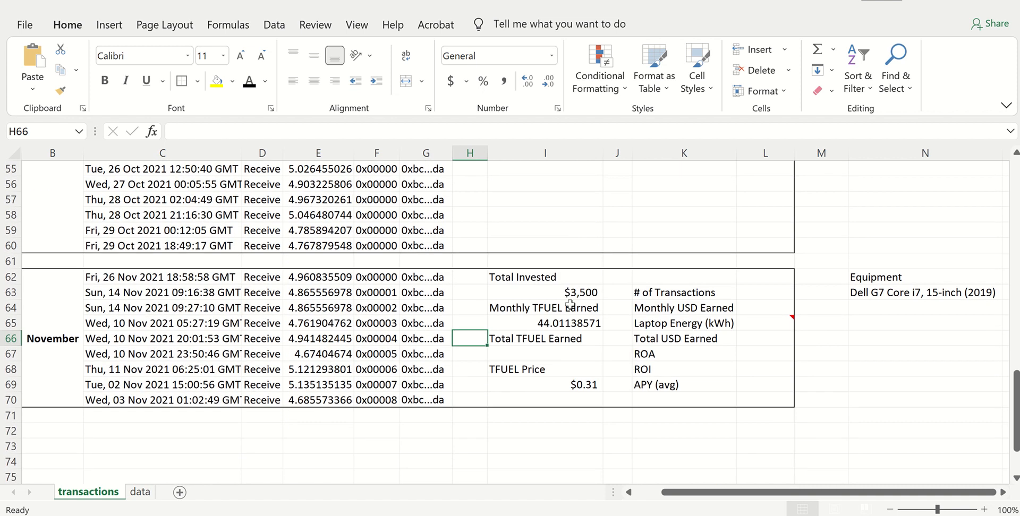
{"action": "left_click", "coordinate": [545, 354]}
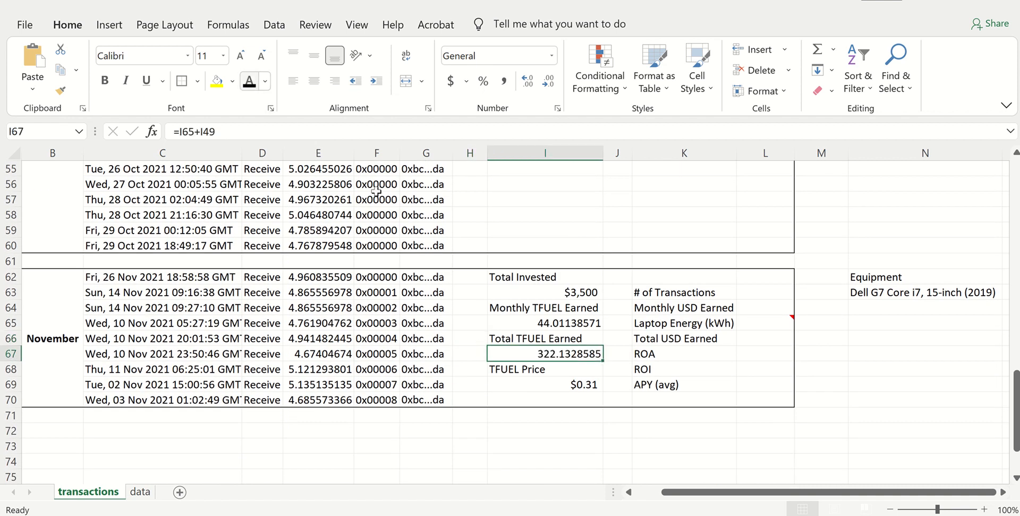
{"action": "mouse_move", "coordinate": [508, 245]}
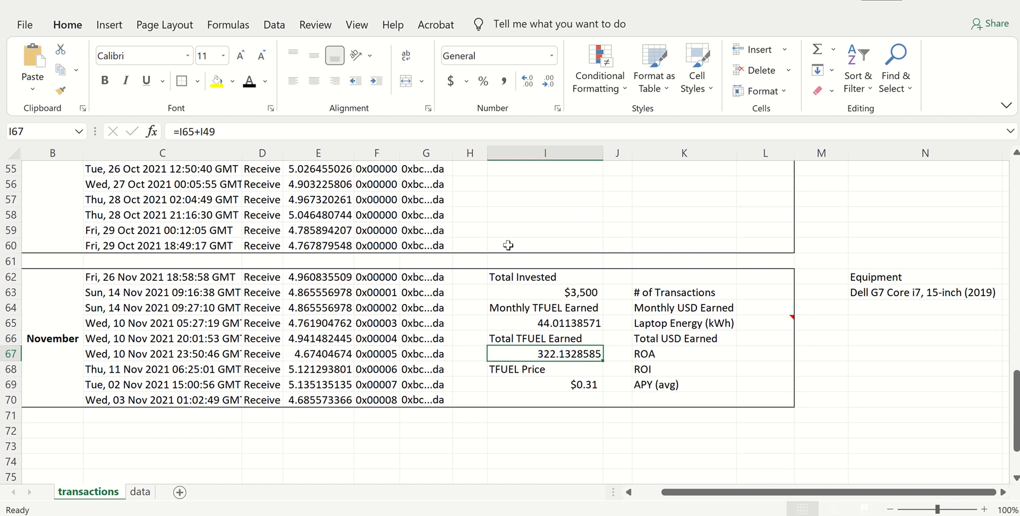
{"action": "left_click", "coordinate": [545, 384]}
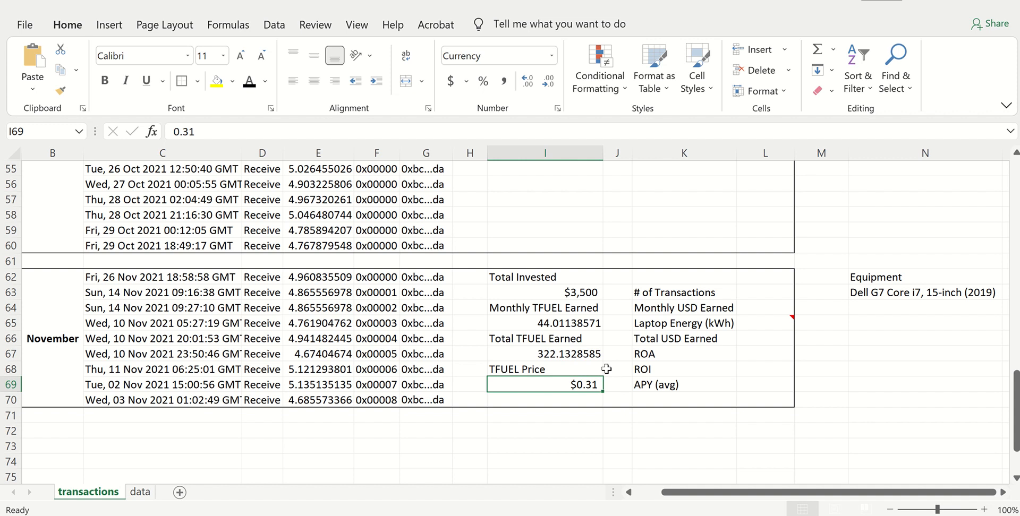
{"action": "mouse_move", "coordinate": [633, 257]}
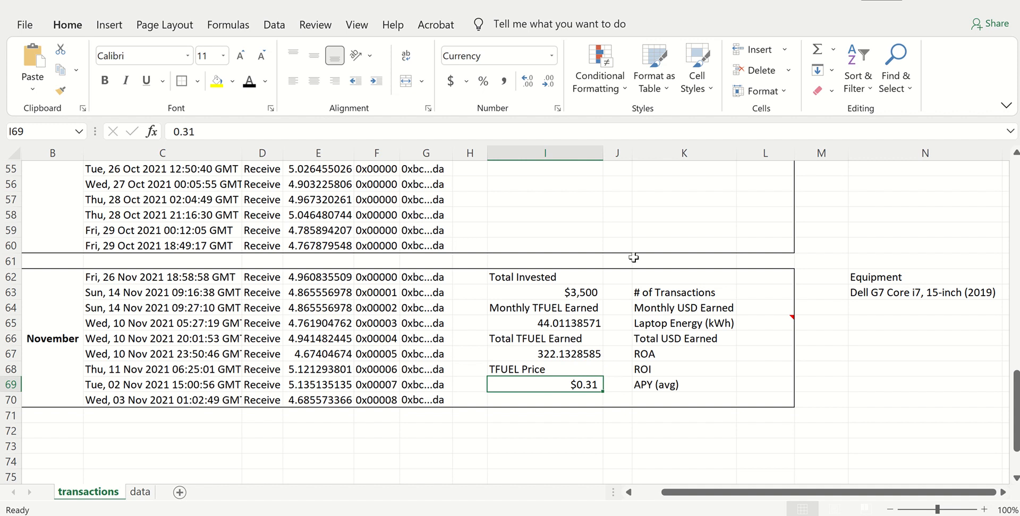
{"action": "mouse_move", "coordinate": [650, 280]}
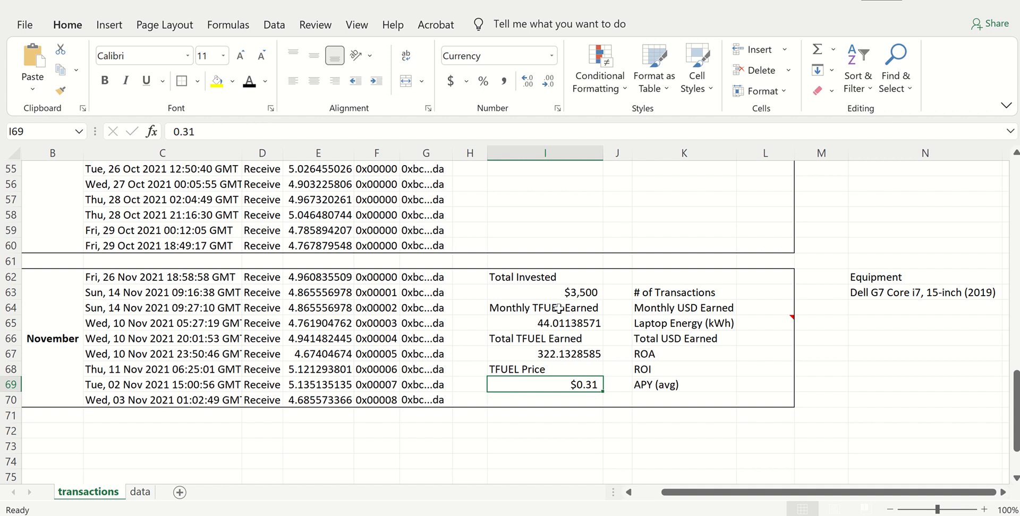
{"action": "mouse_move", "coordinate": [600, 289]}
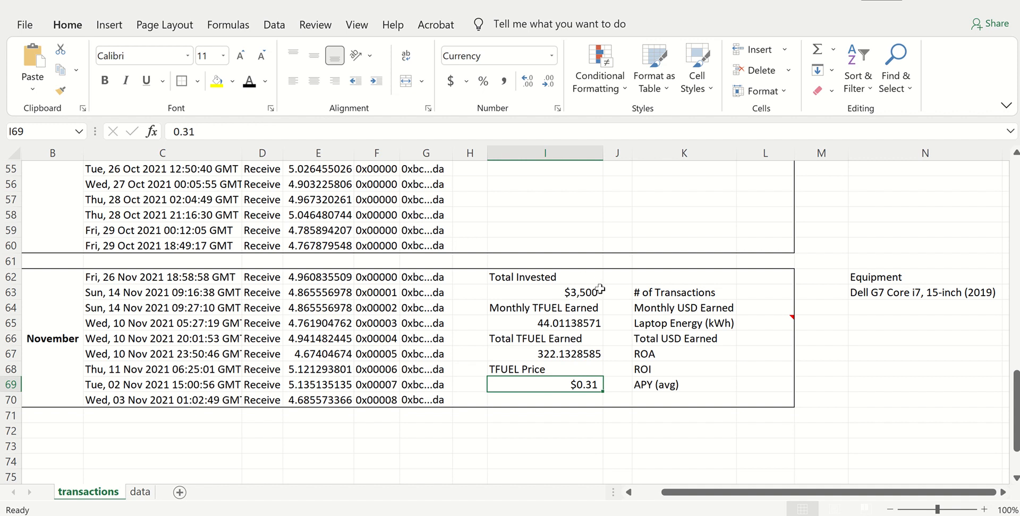
{"action": "mouse_move", "coordinate": [611, 292]}
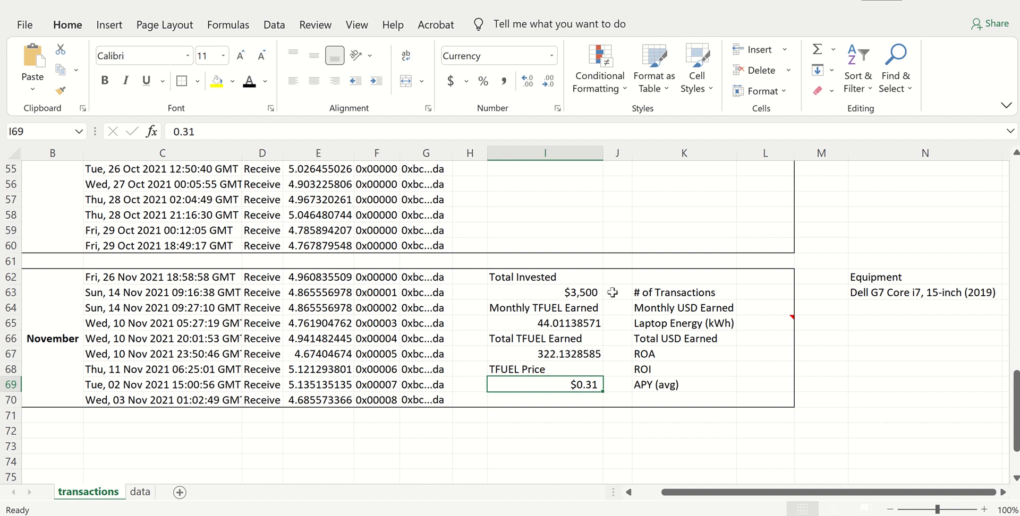
Step: Enter 9 November transactions, compare with October, then Monthly USD Earned of $13.64
{"action": "left_click", "coordinate": [765, 292]}
{"action": "type", "text": "9"}
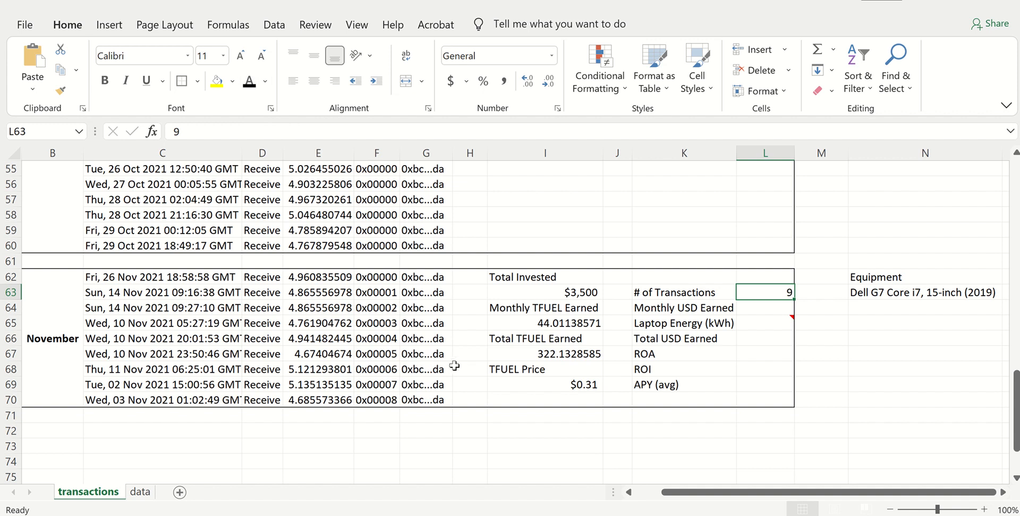
{"action": "scroll", "scroll_direction": "up", "scroll_amount": 3}
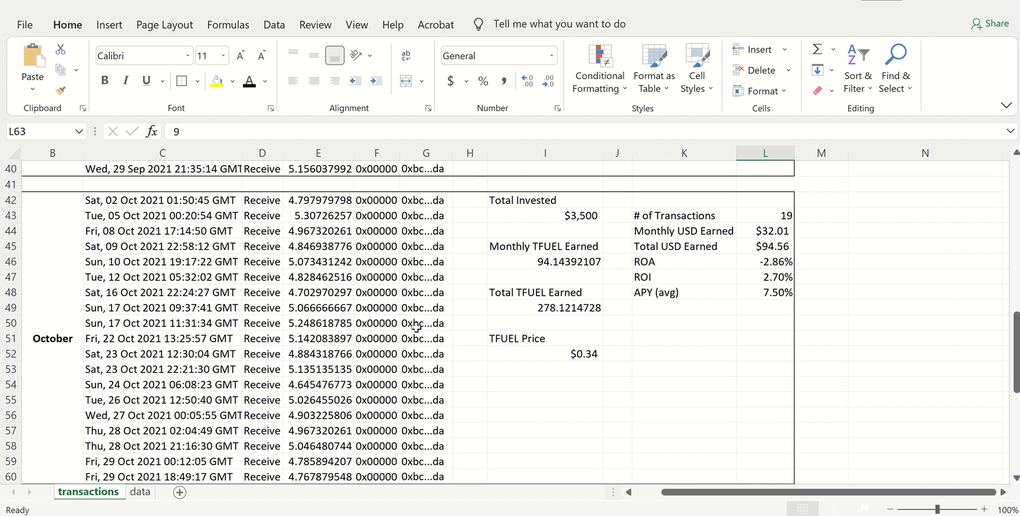
{"action": "scroll", "scroll_direction": "down", "scroll_amount": 3}
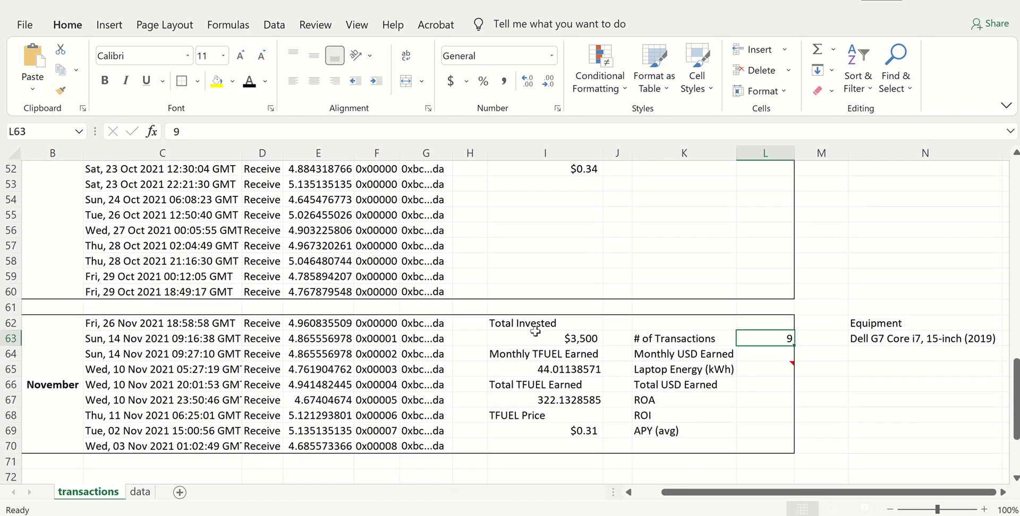
{"action": "left_click", "coordinate": [764, 354]}
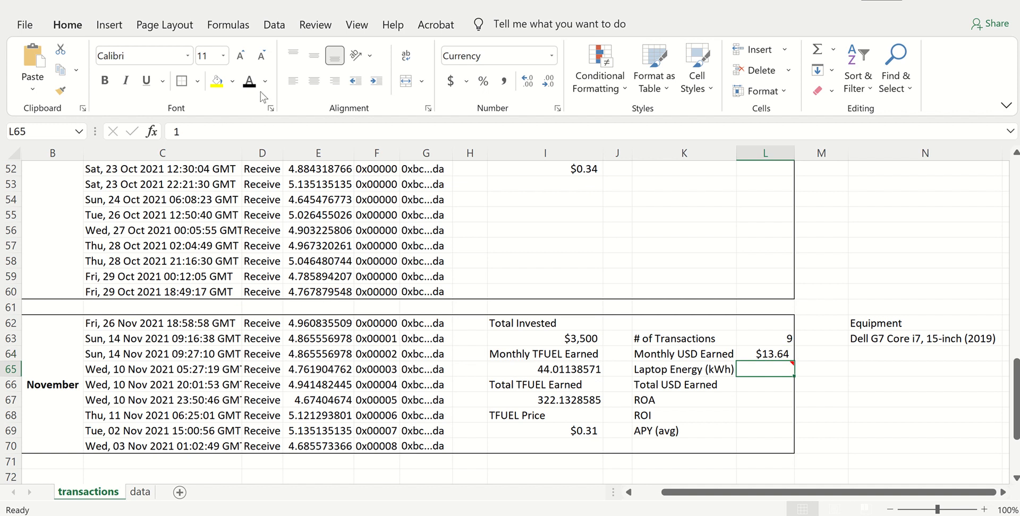
Step: Colour the $1 laptop energy cost red and compute Total USD Earned $98.86 with =(I67*I69)-L65
{"action": "left_click", "coordinate": [265, 81]}
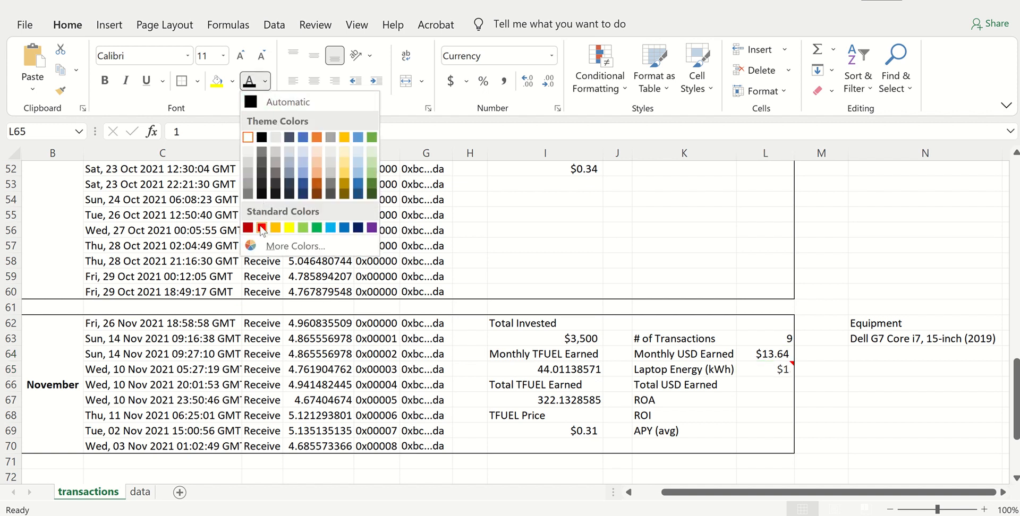
{"action": "left_click", "coordinate": [248, 227]}
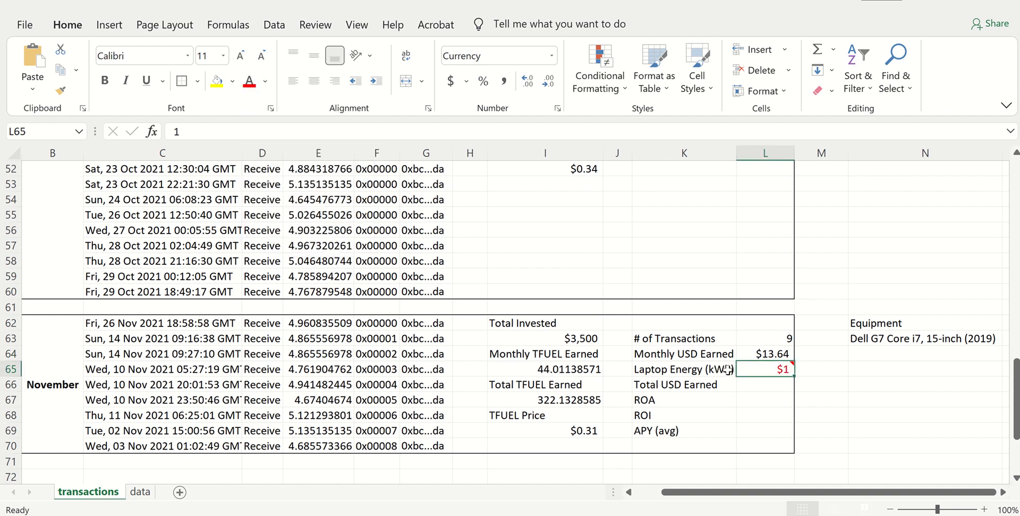
{"action": "mouse_move", "coordinate": [765, 370]}
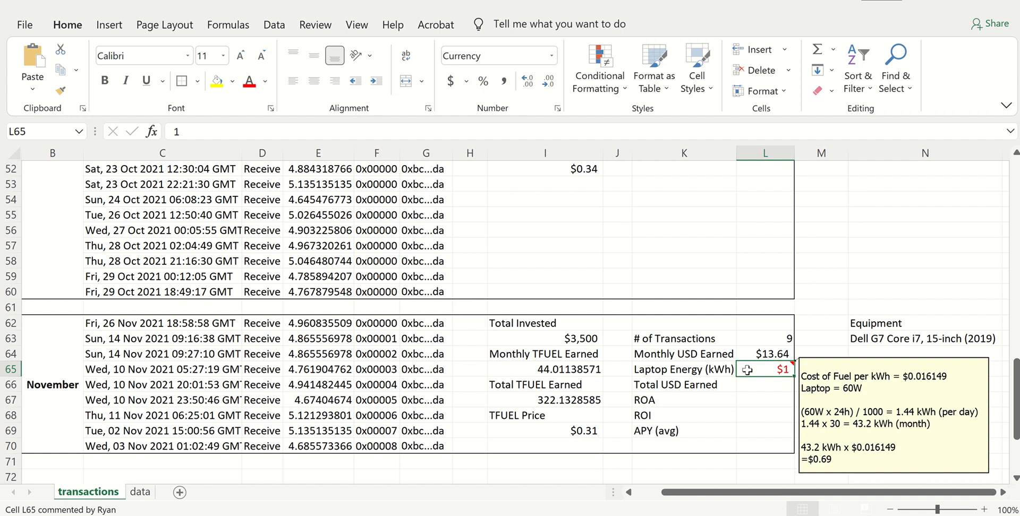
{"action": "left_click", "coordinate": [765, 385]}
{"action": "type", "text": "=(I67*I69)-L65"}
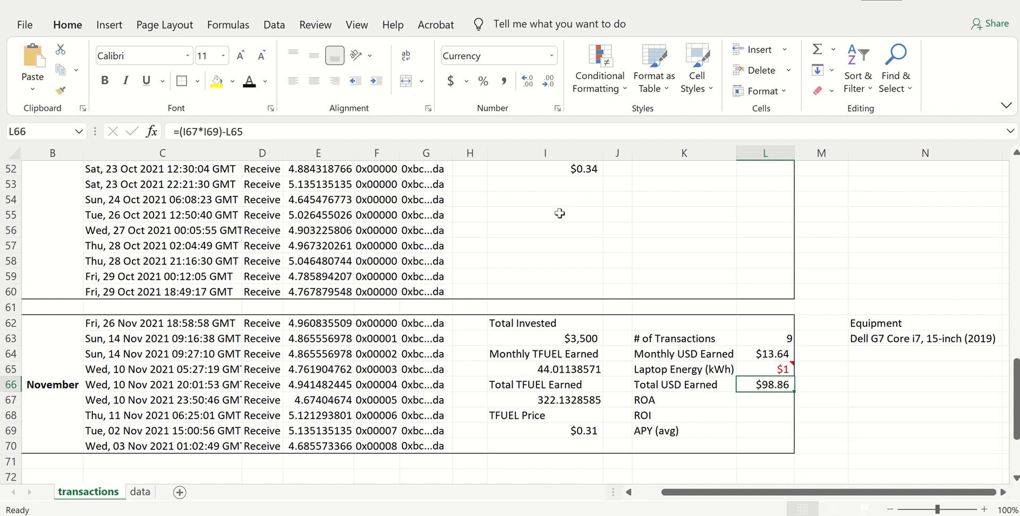
{"action": "mouse_move", "coordinate": [569, 260]}
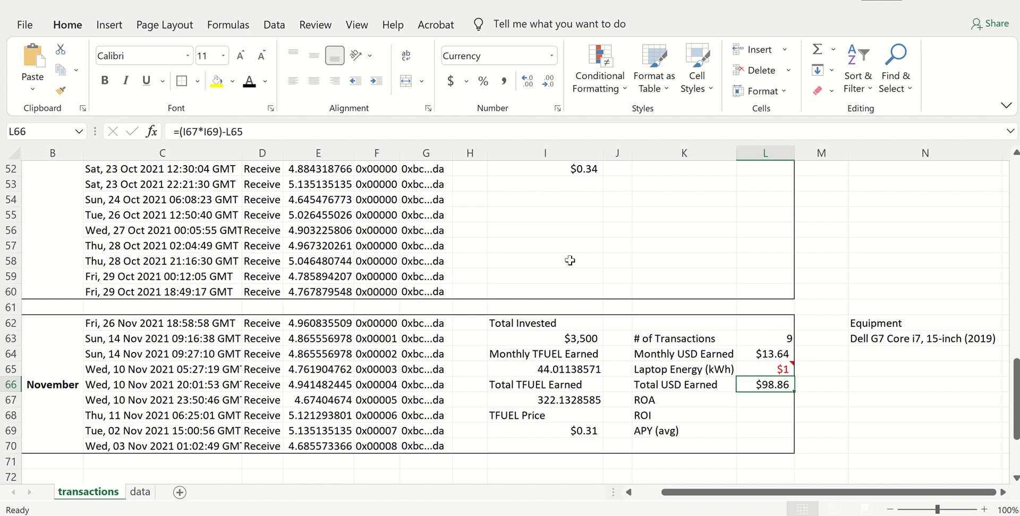
{"action": "mouse_move", "coordinate": [684, 385]}
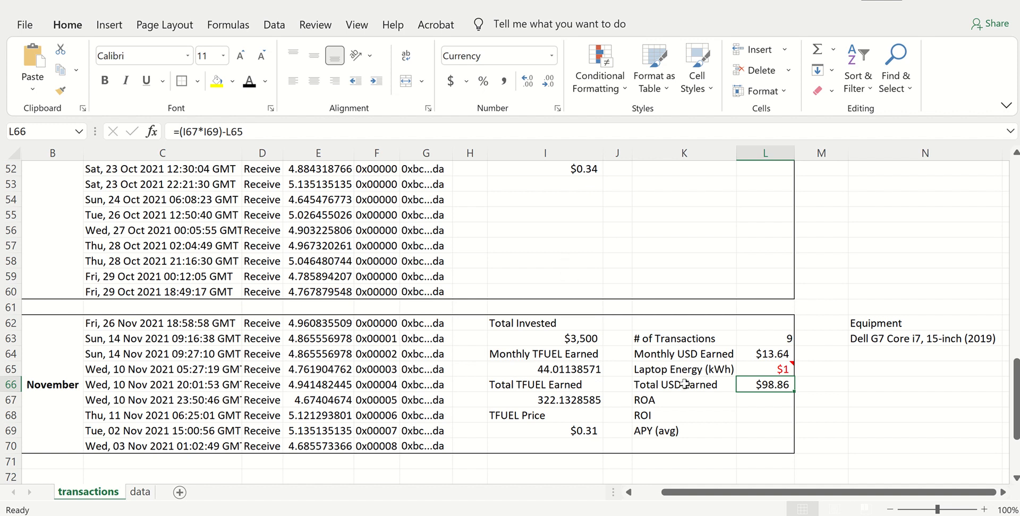
Step: Enter November's ROA formula from total USD earned and Total Invested, giving -11.43%
{"action": "left_click", "coordinate": [765, 400]}
{"action": "type", "text": "-11.43"}
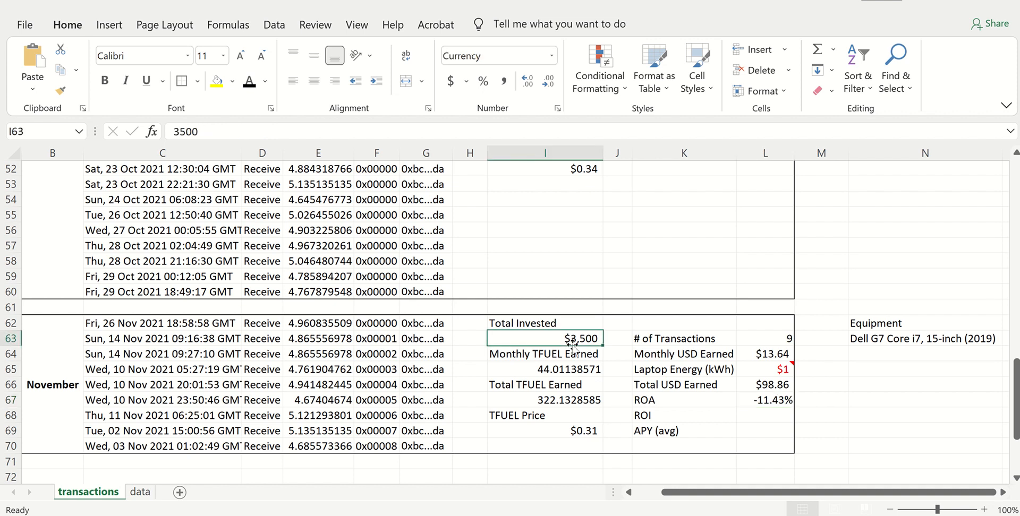
{"action": "left_click", "coordinate": [578, 430]}
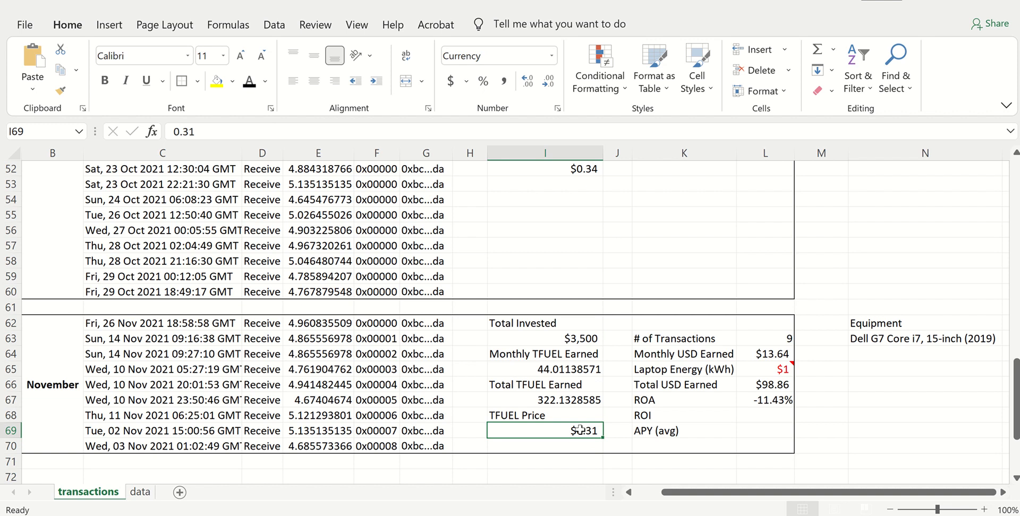
{"action": "left_click", "coordinate": [679, 415]}
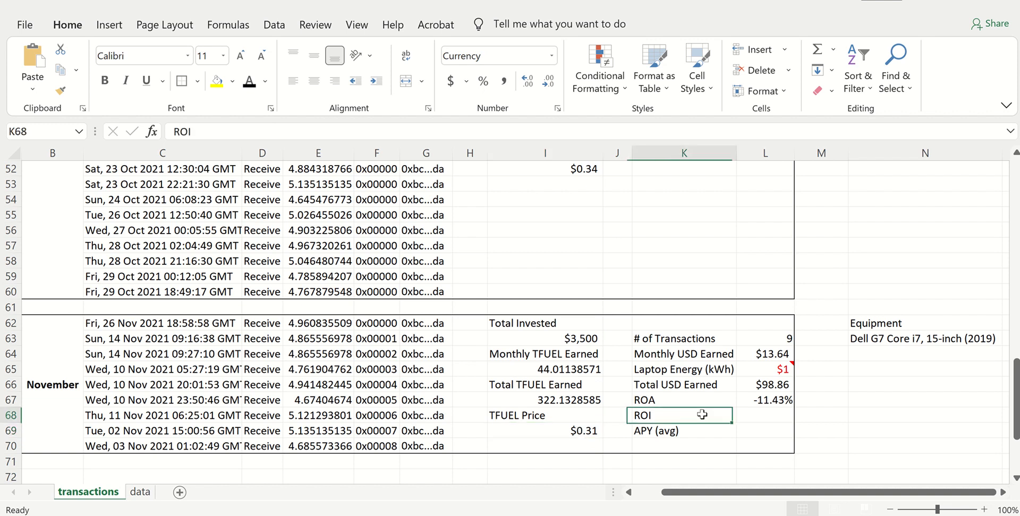
Step: Enter ROI =L66/I63 as 2.82%, compare with October, then the average APY formula giving 6.94%
{"action": "left_click", "coordinate": [765, 416]}
{"action": "type", "text": "=L66/I63"}
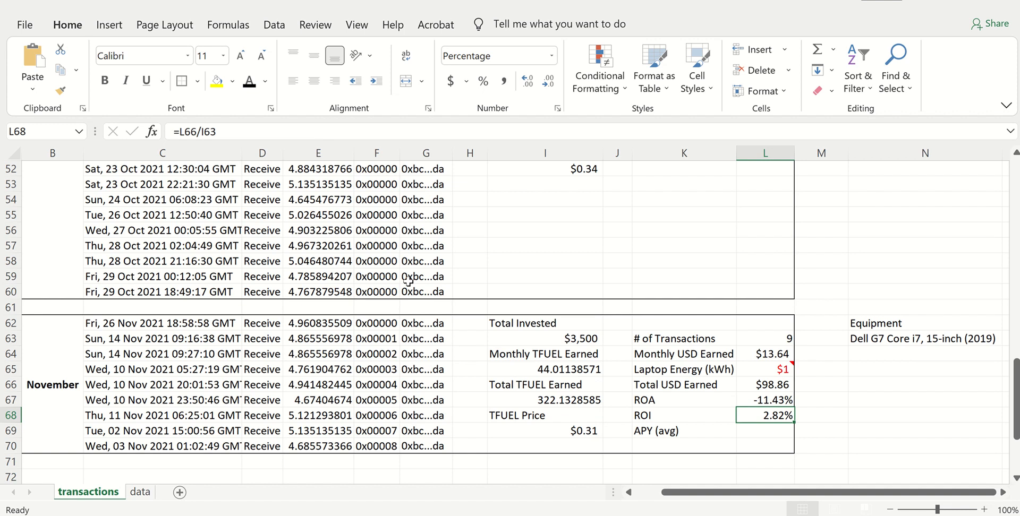
{"action": "scroll", "scroll_direction": "up", "scroll_amount": 3}
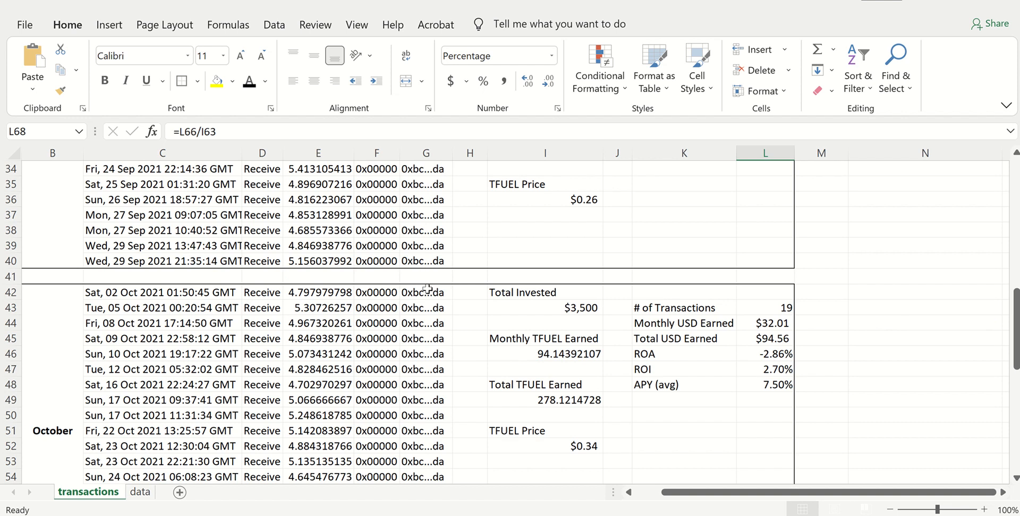
{"action": "scroll", "scroll_direction": "down", "scroll_amount": 3}
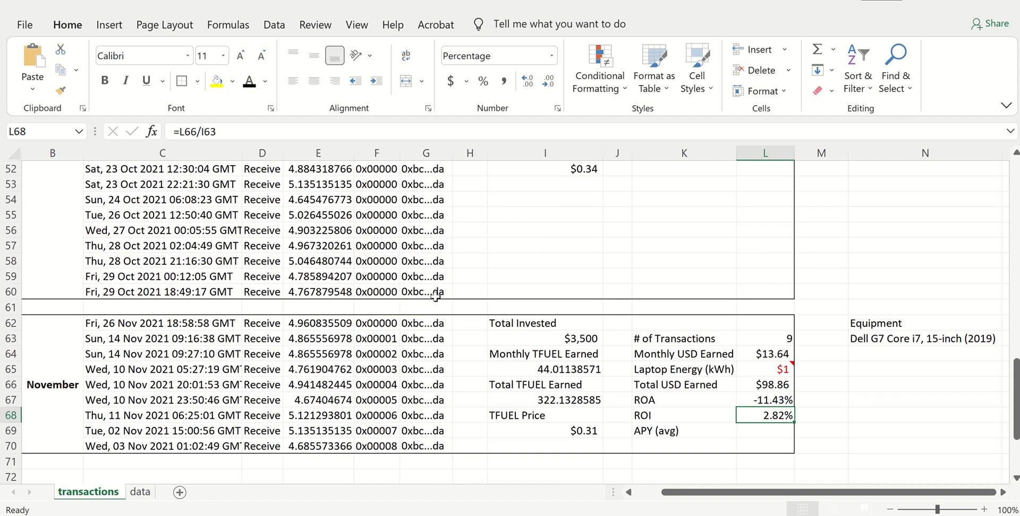
{"action": "left_click", "coordinate": [765, 430]}
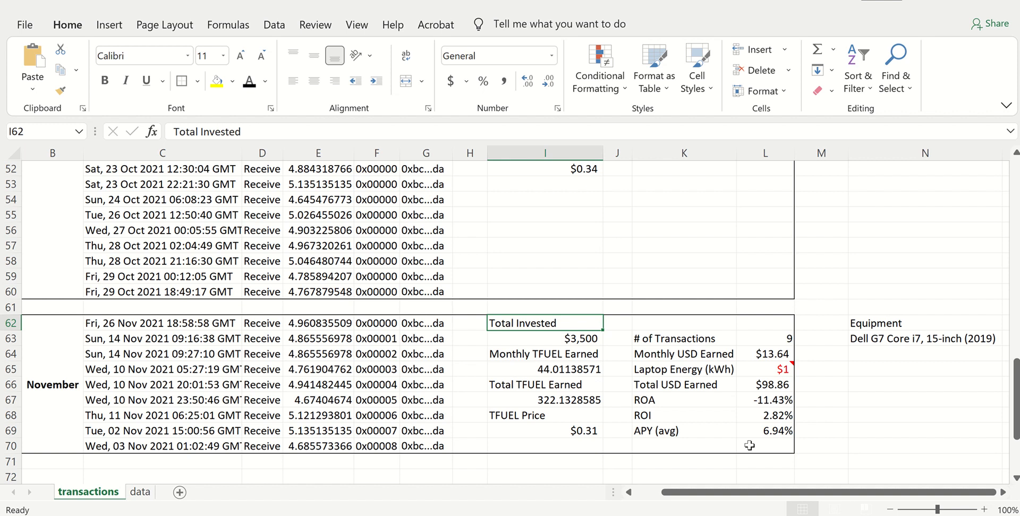
{"action": "mouse_move", "coordinate": [879, 412]}
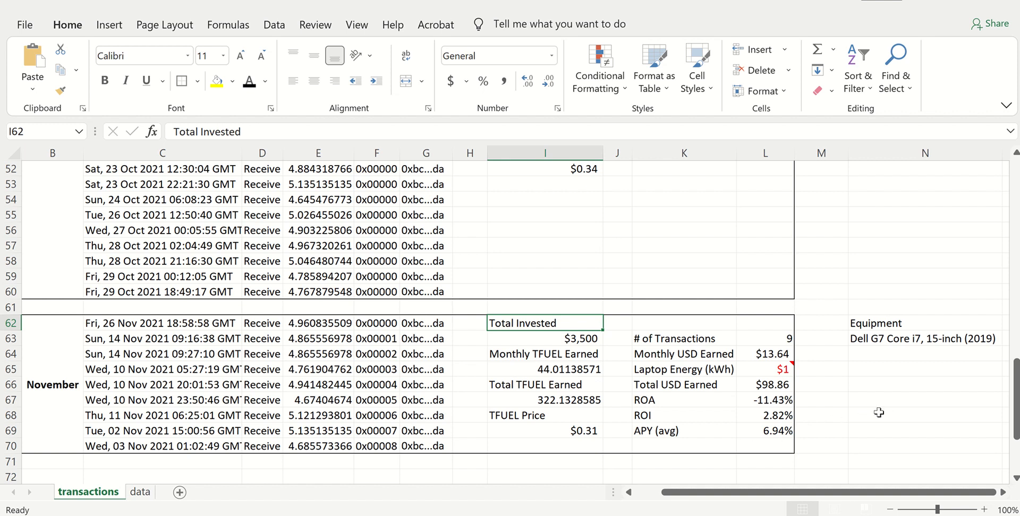
{"action": "mouse_move", "coordinate": [855, 416]}
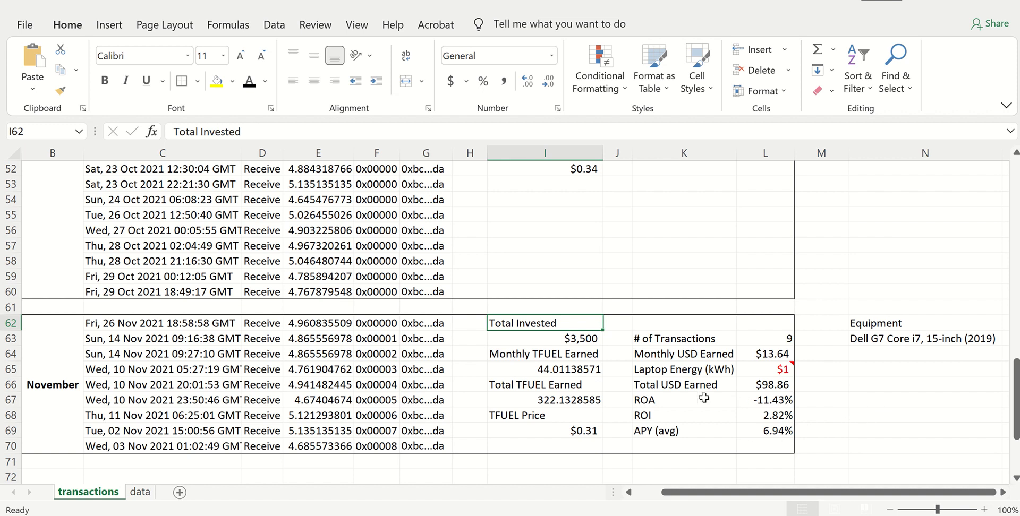
{"action": "mouse_move", "coordinate": [649, 392]}
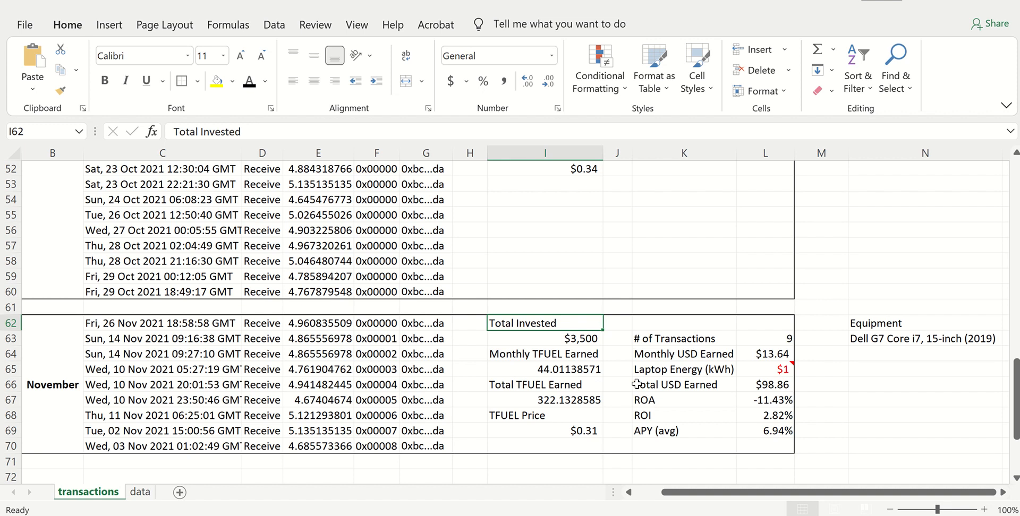
{"action": "mouse_move", "coordinate": [494, 384]}
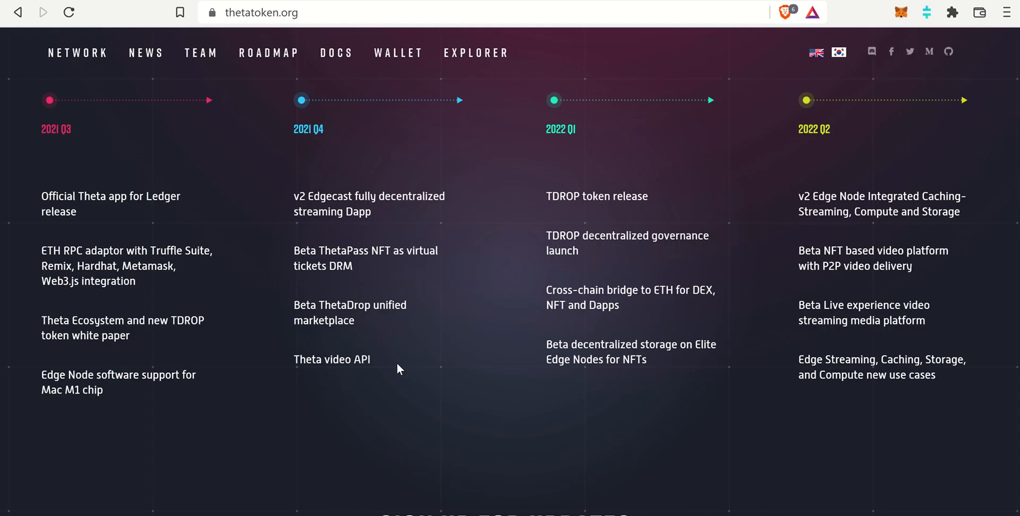
{"action": "mouse_move", "coordinate": [410, 359]}
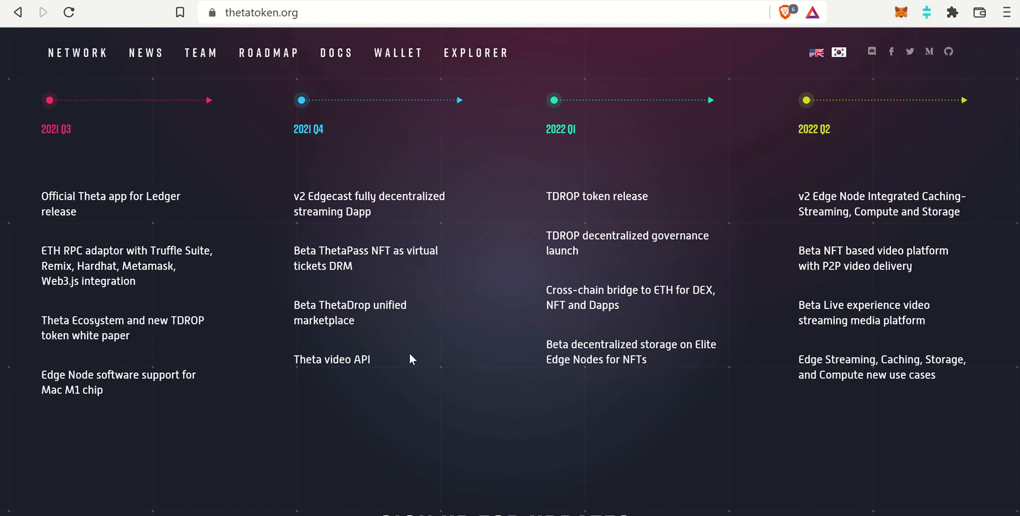
Step: Scroll up the thetatoken.org roadmap before returning to the Edgecast Overview doc
{"action": "scroll", "scroll_direction": "up", "scroll_amount": 3}
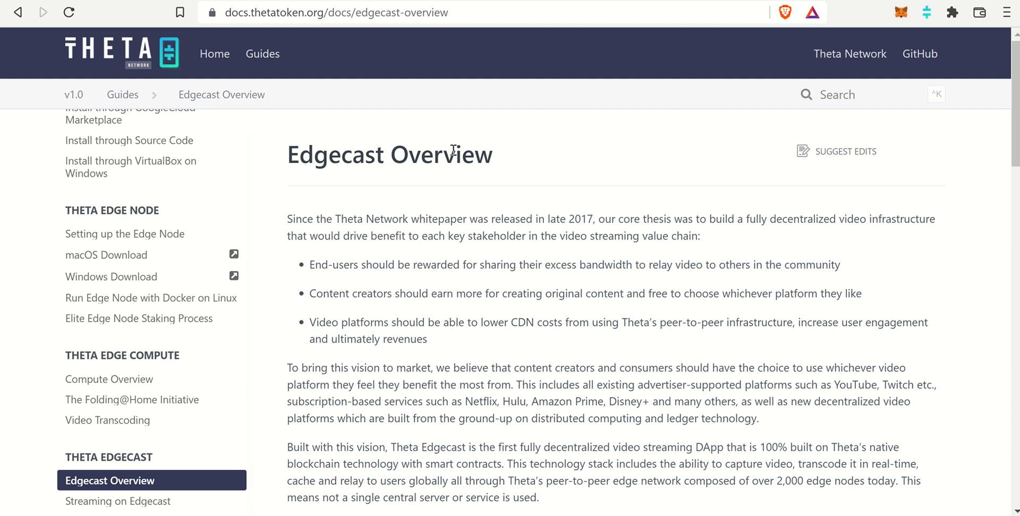
{"action": "mouse_move", "coordinate": [273, 89]}
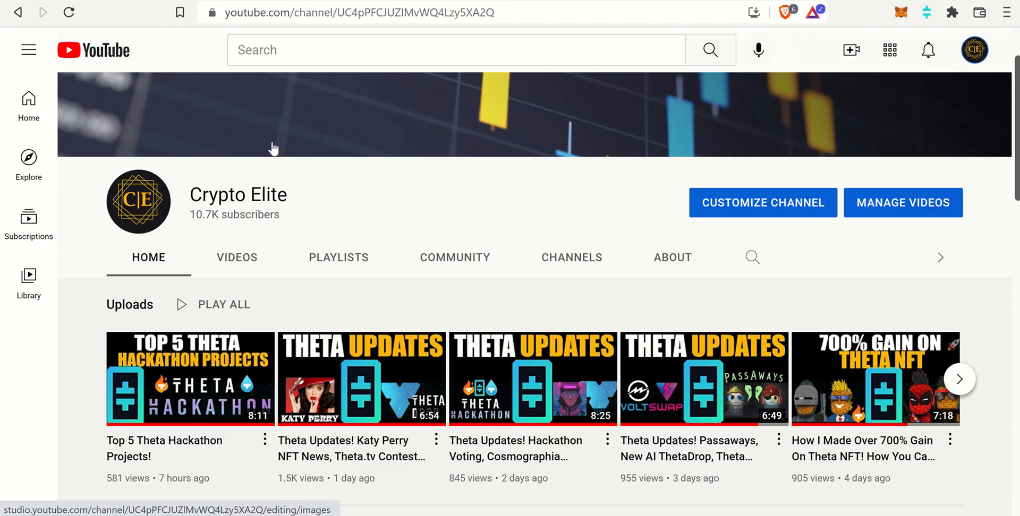
{"action": "mouse_move", "coordinate": [484, 150]}
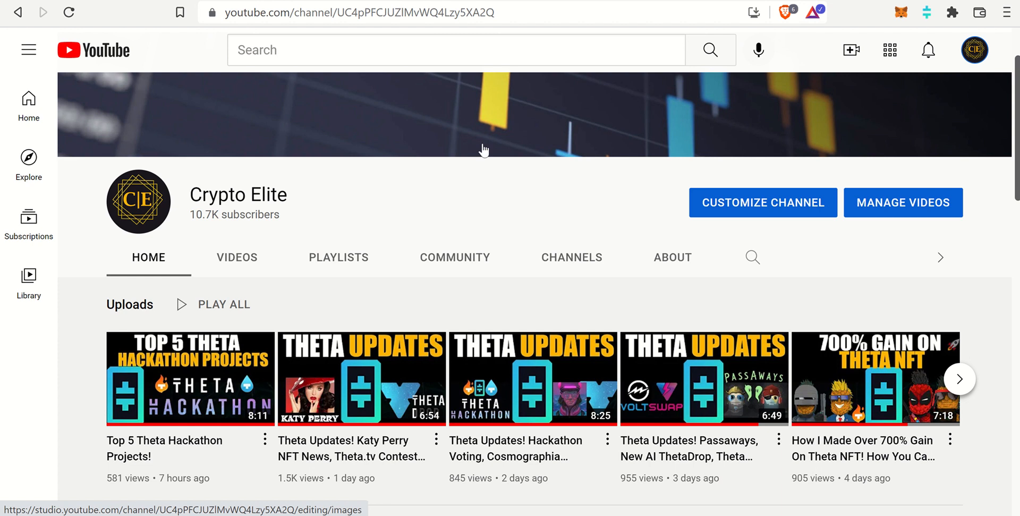